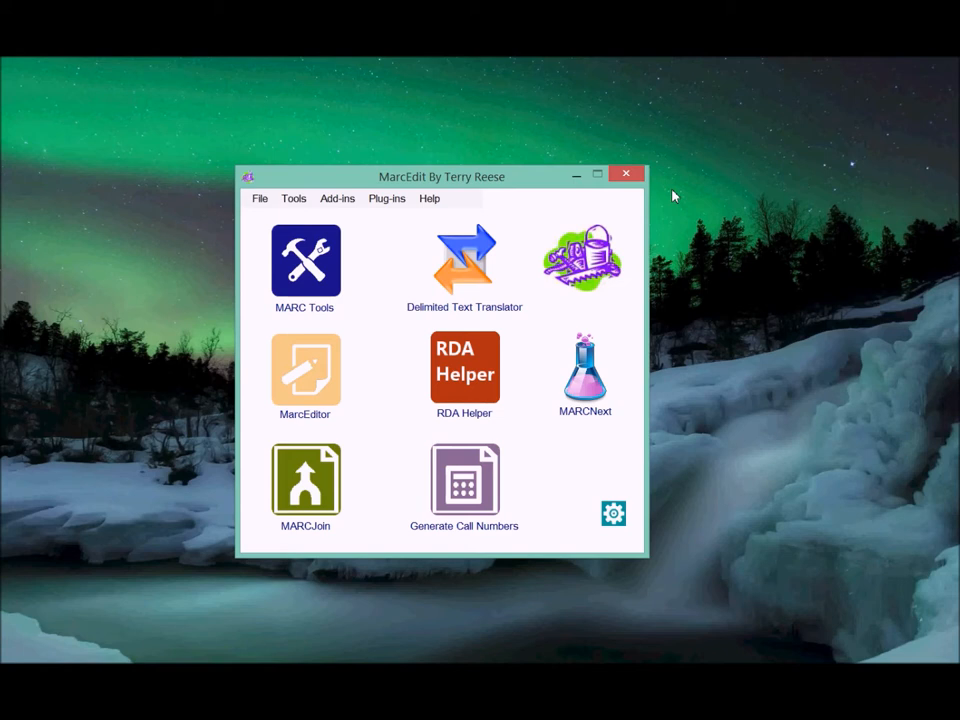
mouse_move(364, 224)
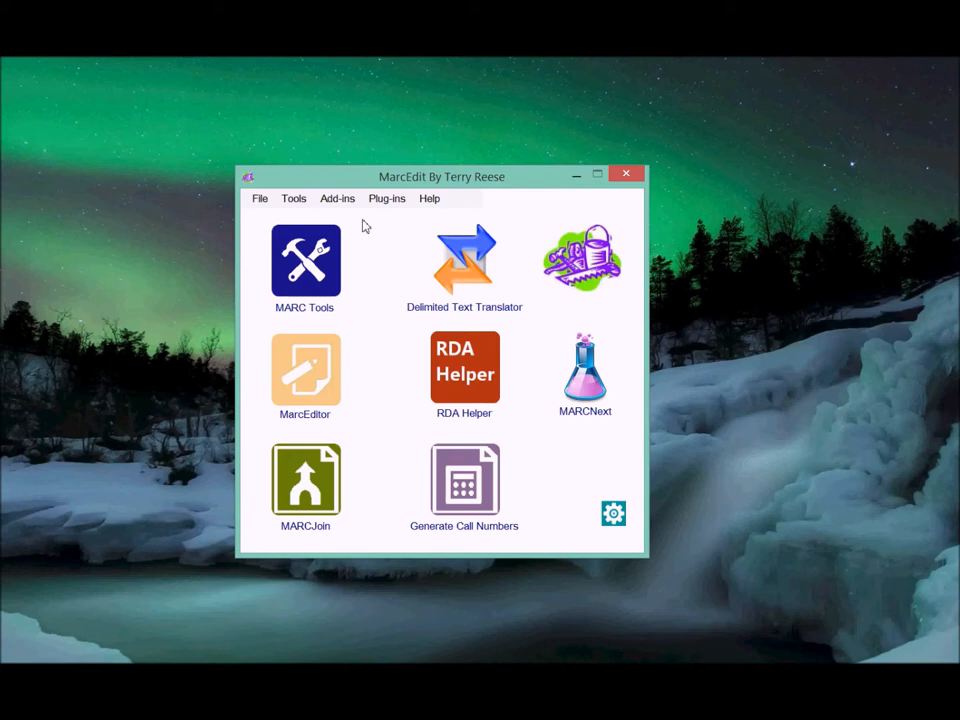
- Download the Field Translation plugin from the Plugin Manager and acknowledge the restart notice
click(336, 198)
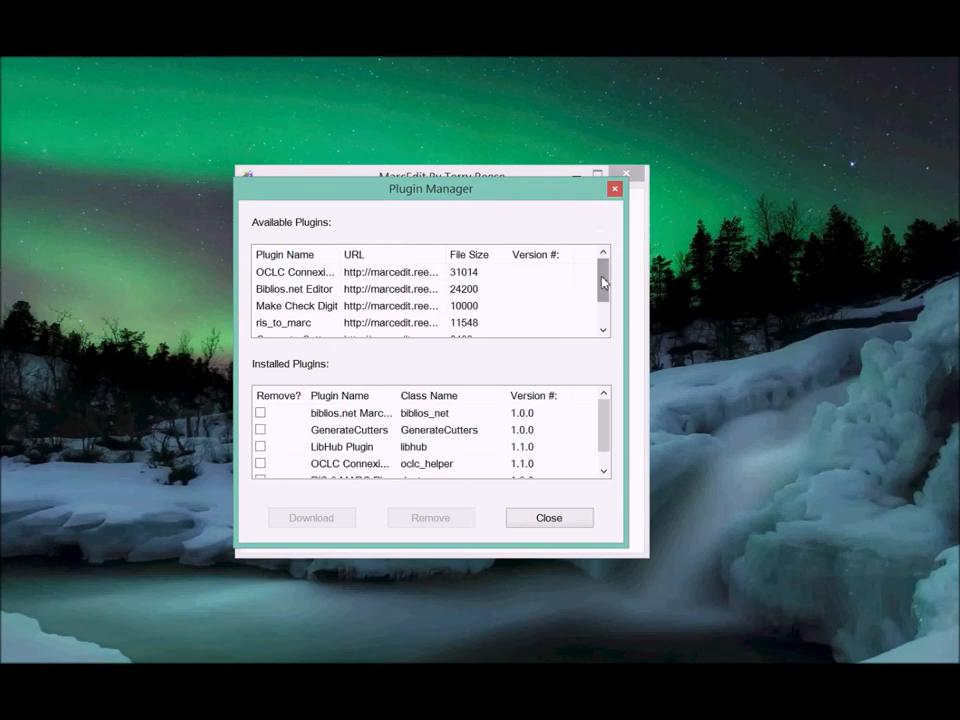
scroll(down, 3)
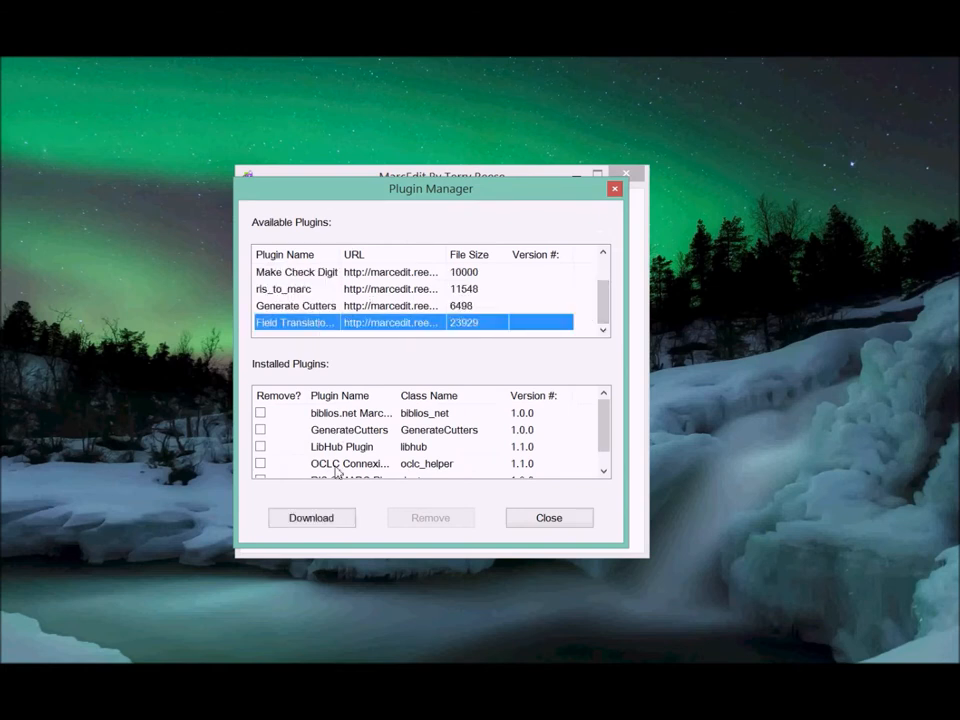
click(312, 516)
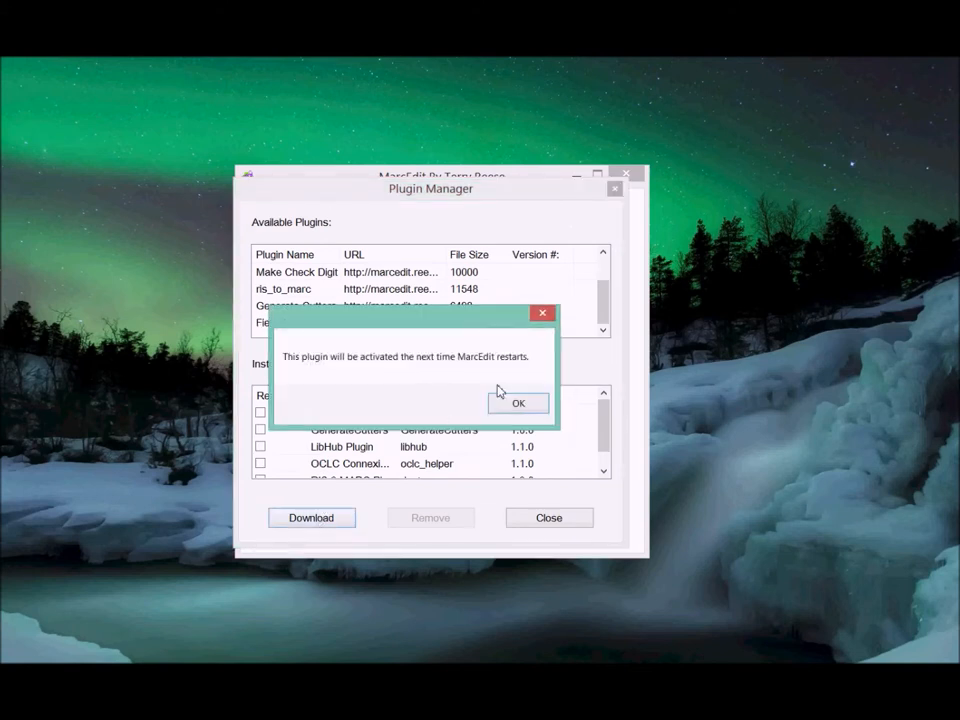
click(518, 402)
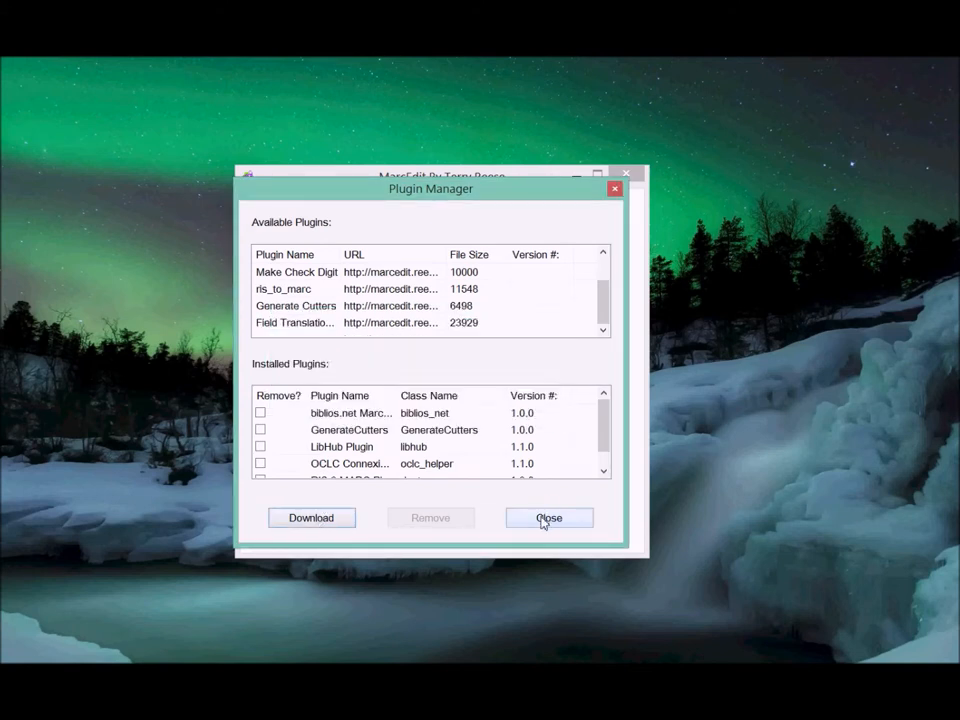
click(548, 516)
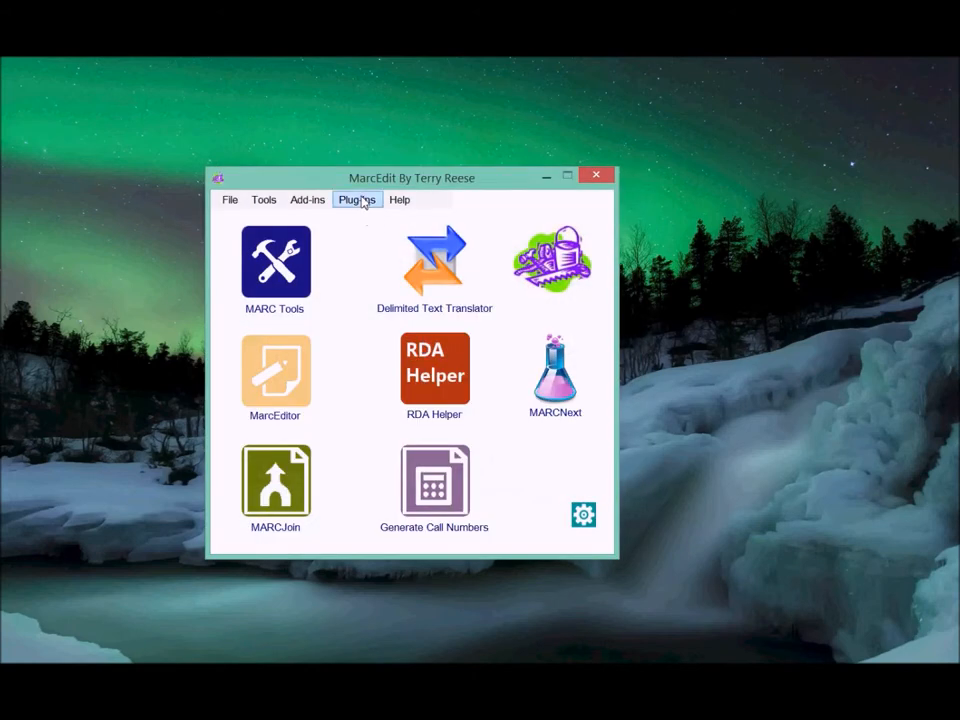
click(356, 200)
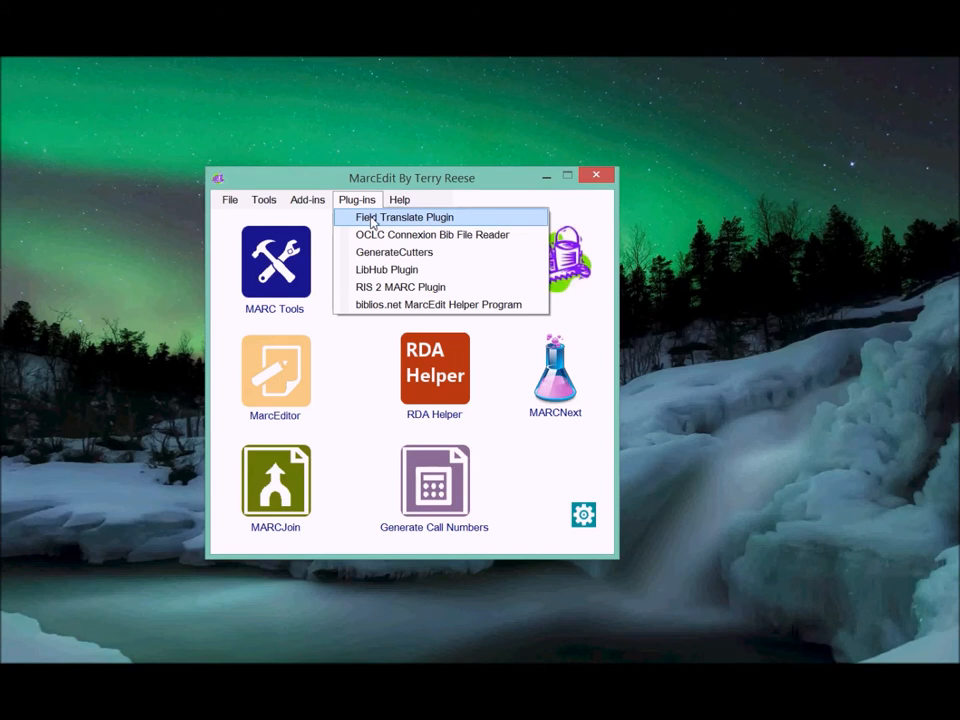
click(404, 216)
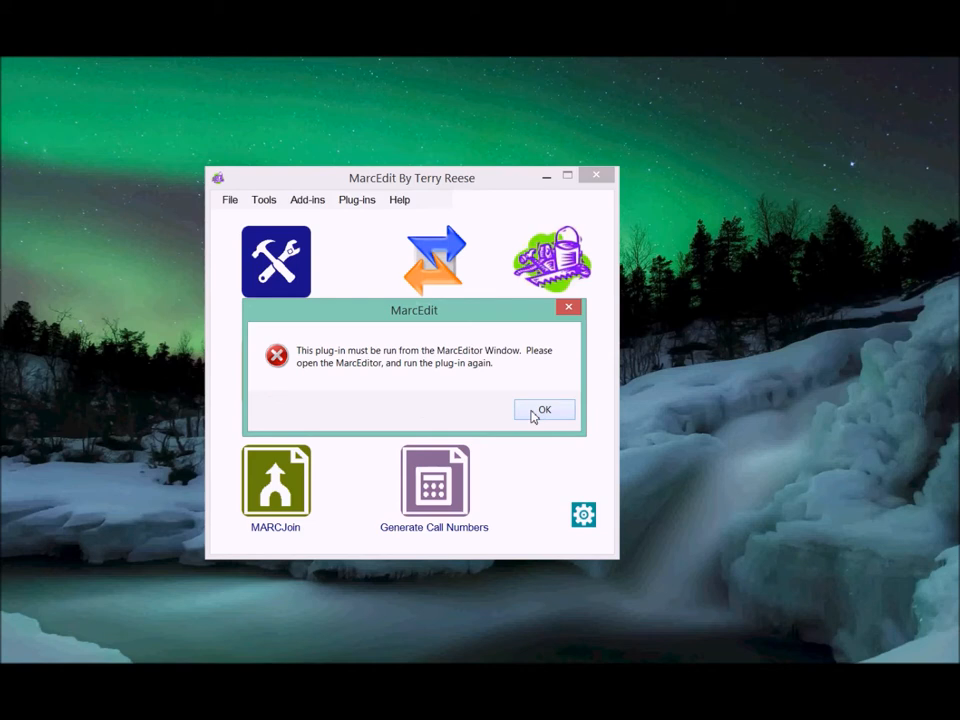
click(544, 412)
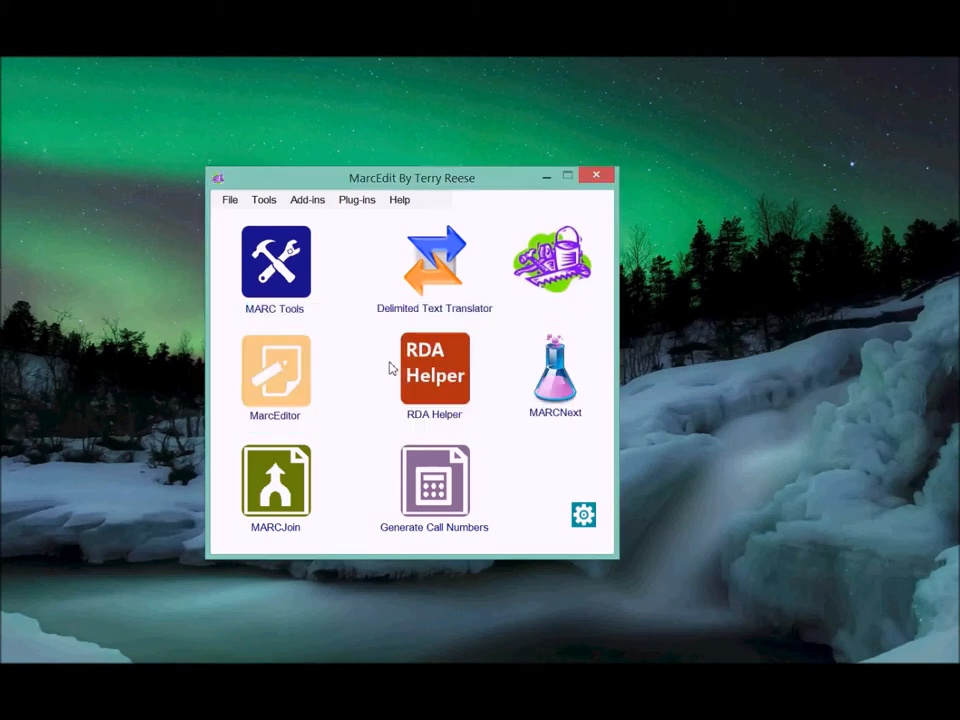
mouse_move(296, 368)
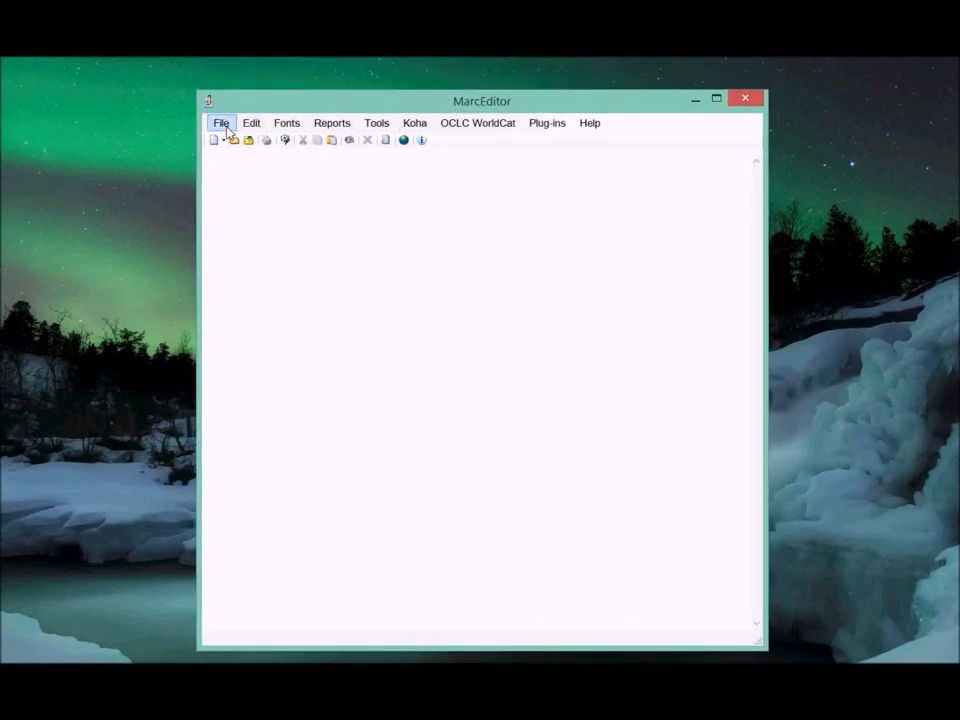
- Load linktest.mrk from Recent Files and review its fields including the 650 subject terms
click(220, 122)
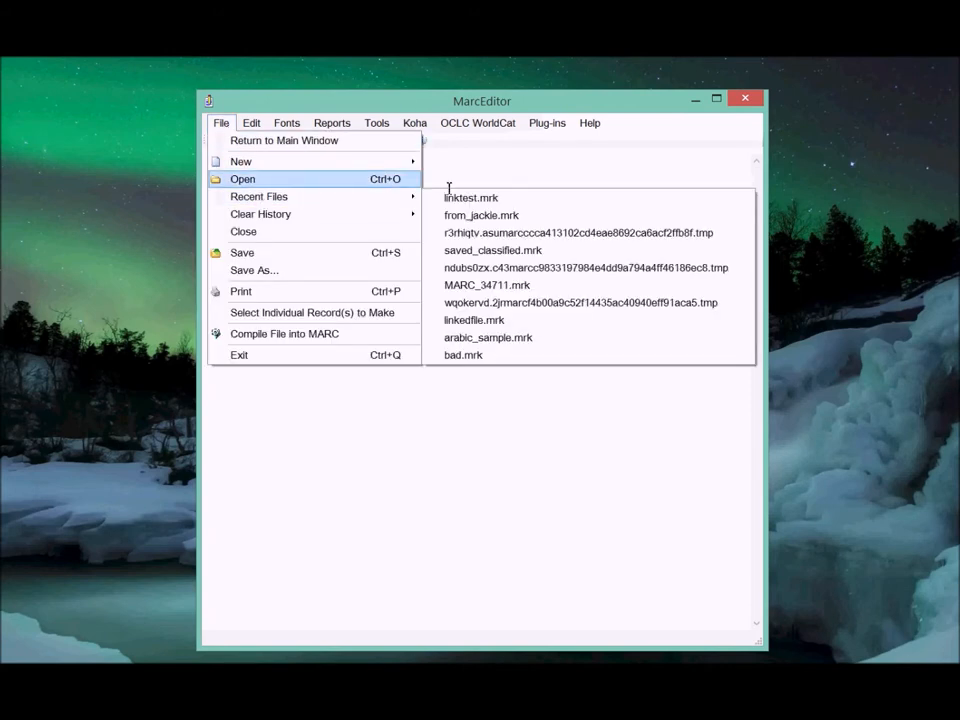
click(470, 198)
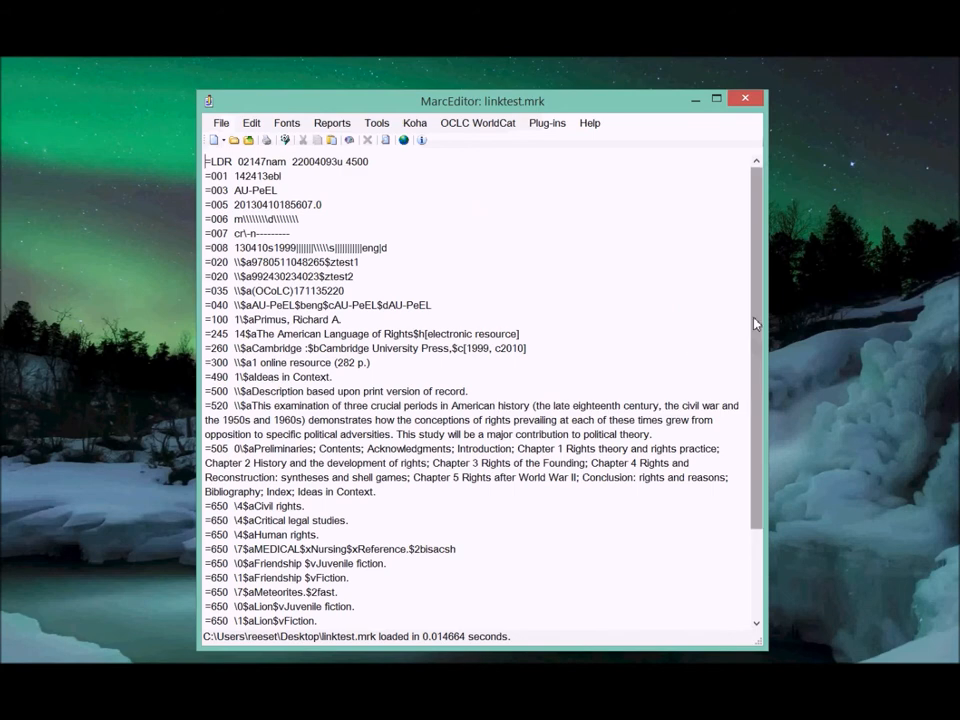
scroll(down, 3)
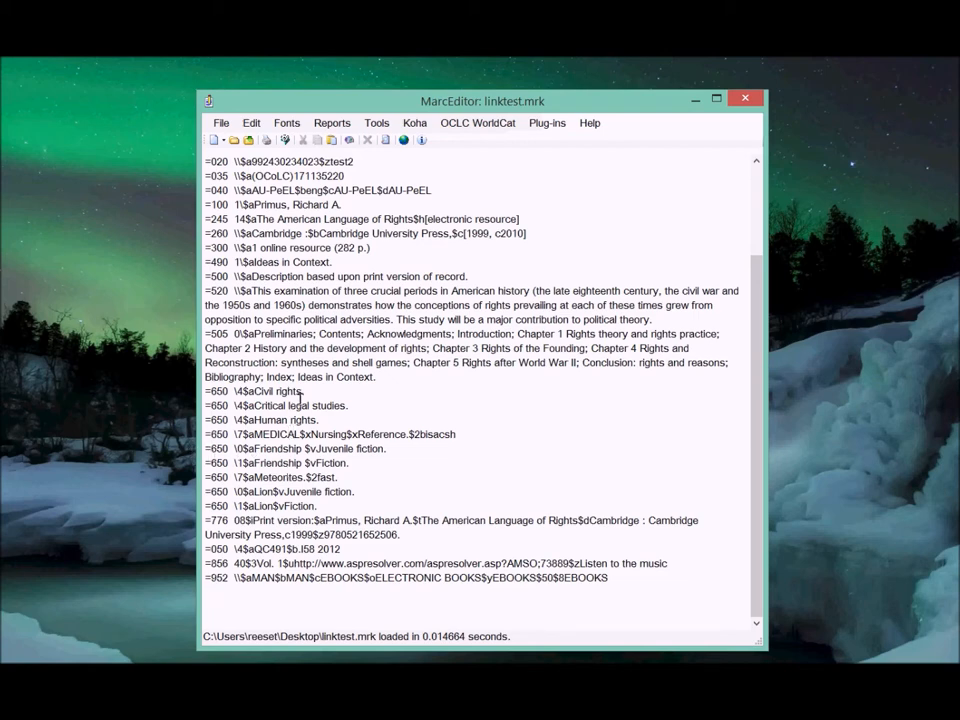
scroll(up, 3)
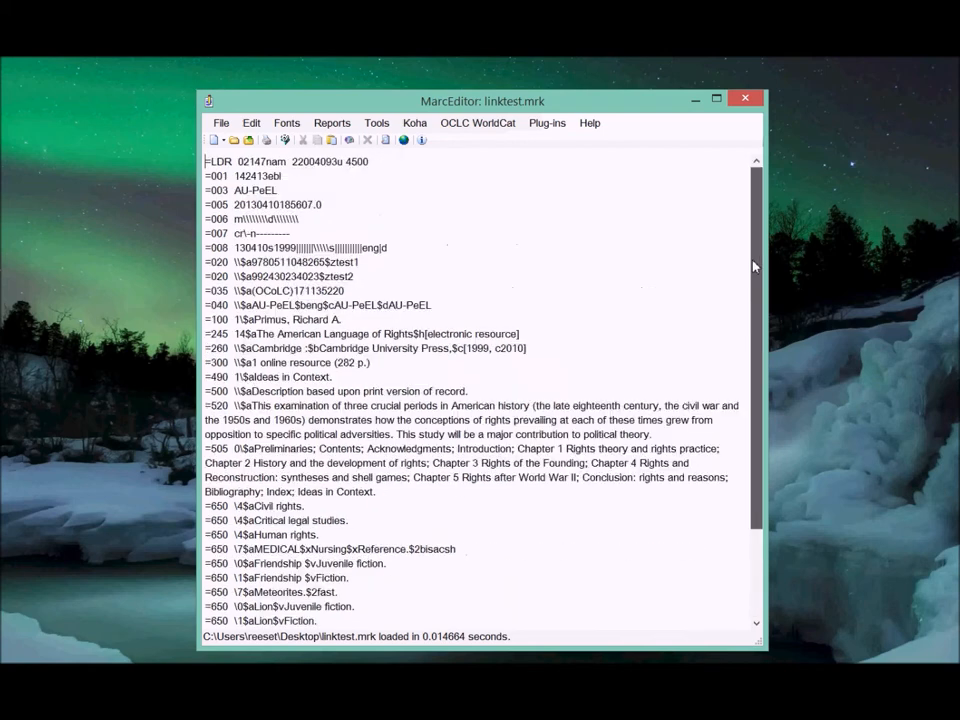
- Launch the Field Translate plugin, open its API credentials preferences and the Translation API registration guide
click(548, 122)
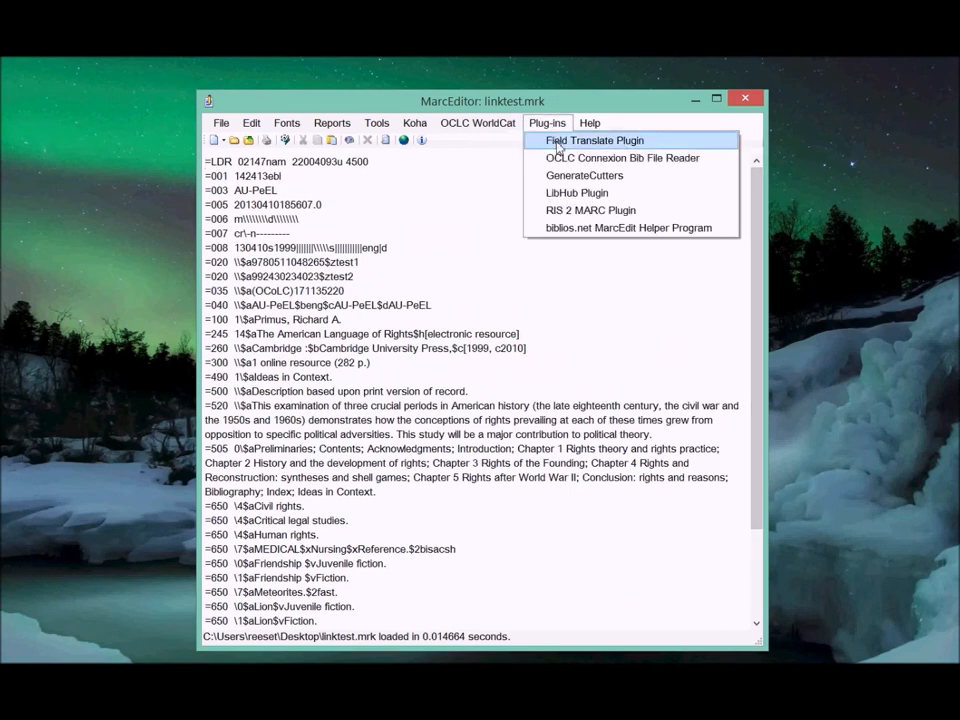
click(594, 140)
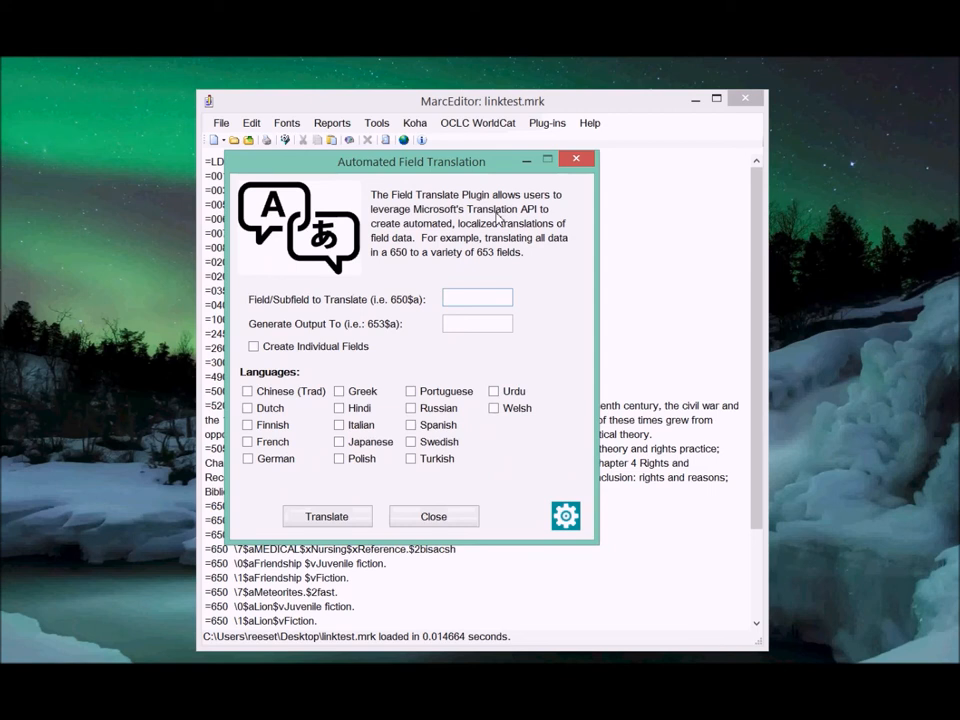
mouse_move(540, 340)
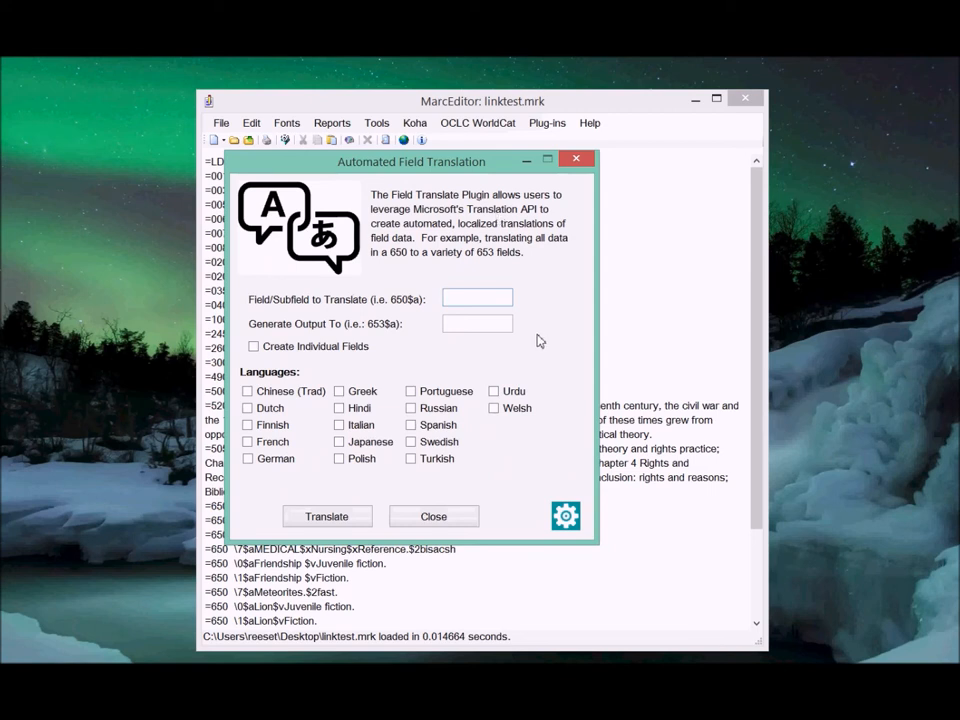
click(564, 516)
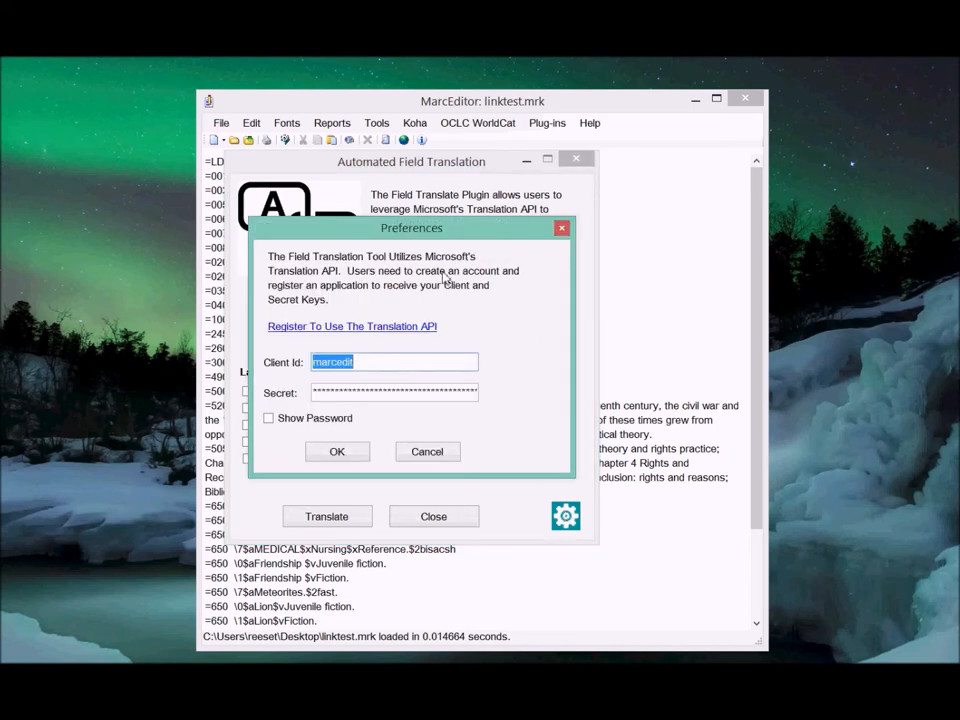
mouse_move(368, 360)
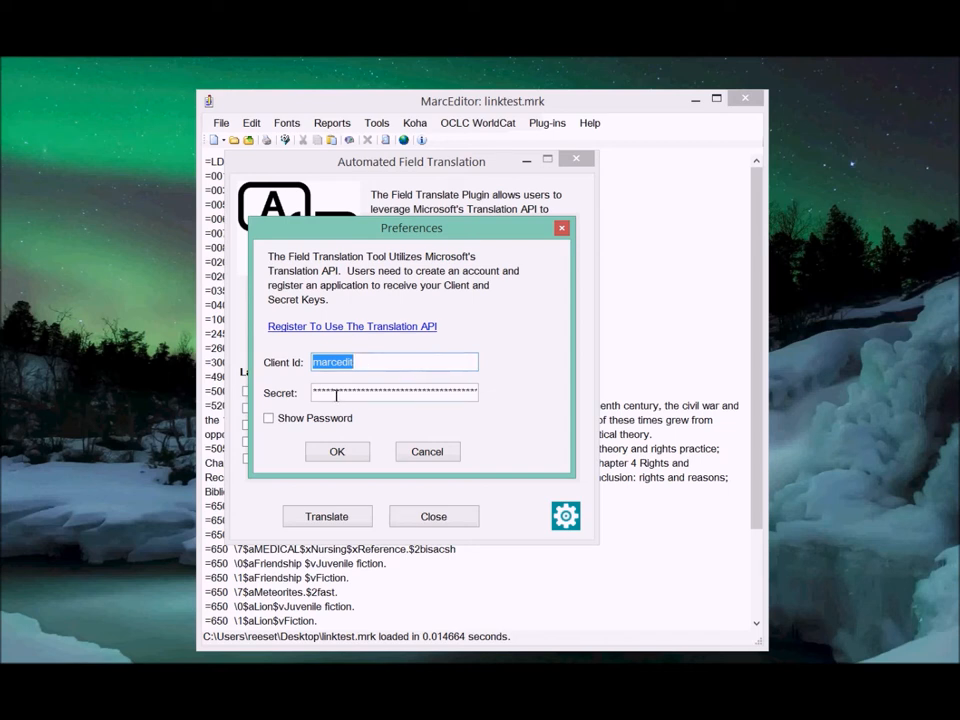
mouse_move(400, 336)
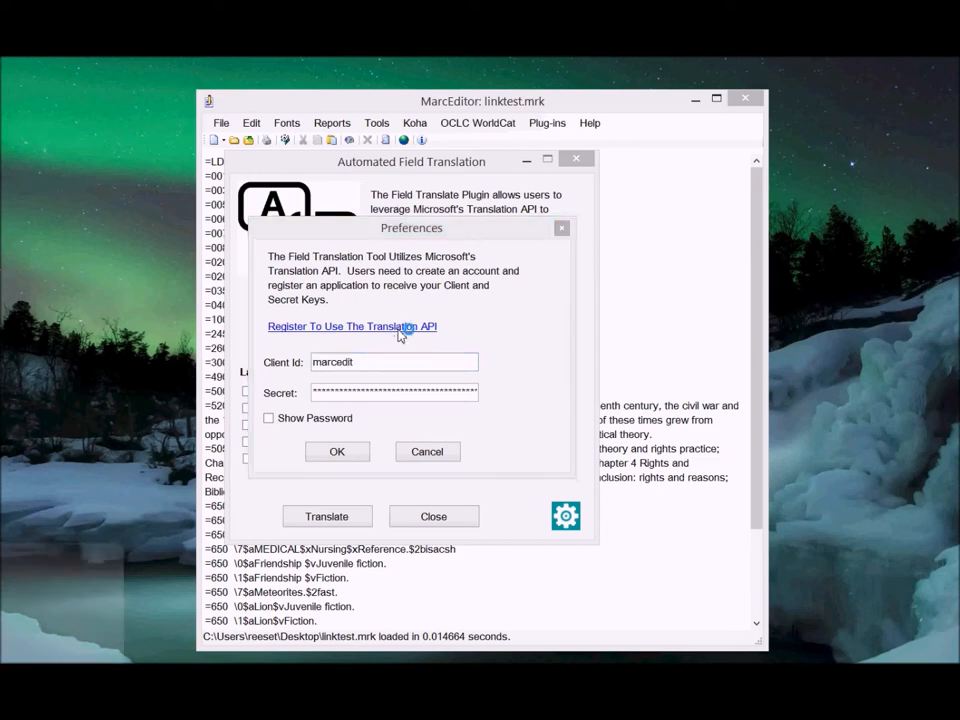
click(352, 326)
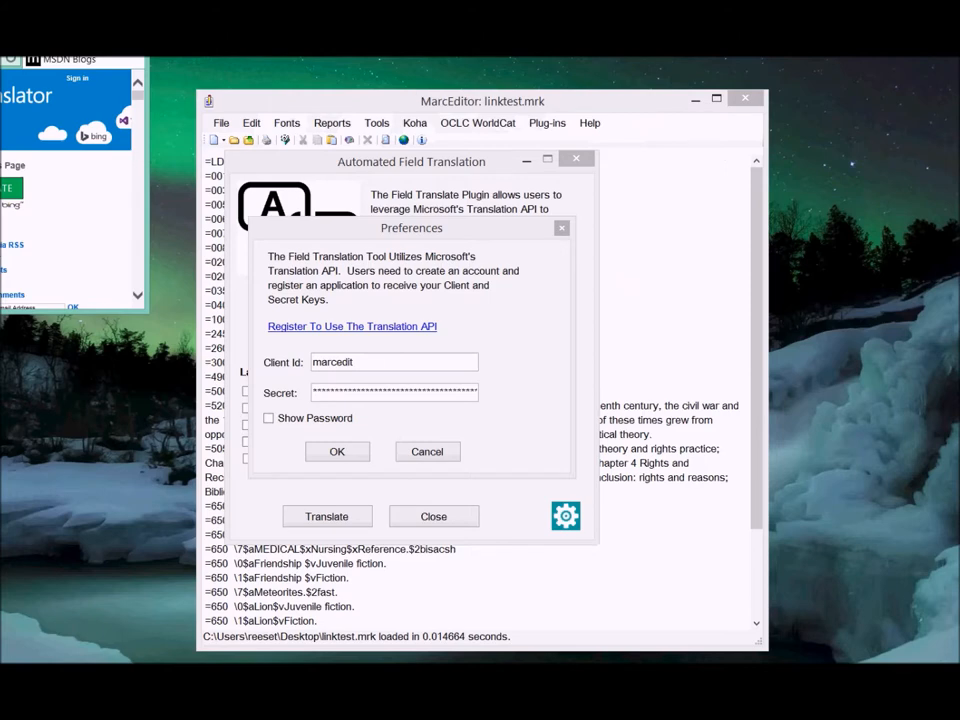
click(352, 326)
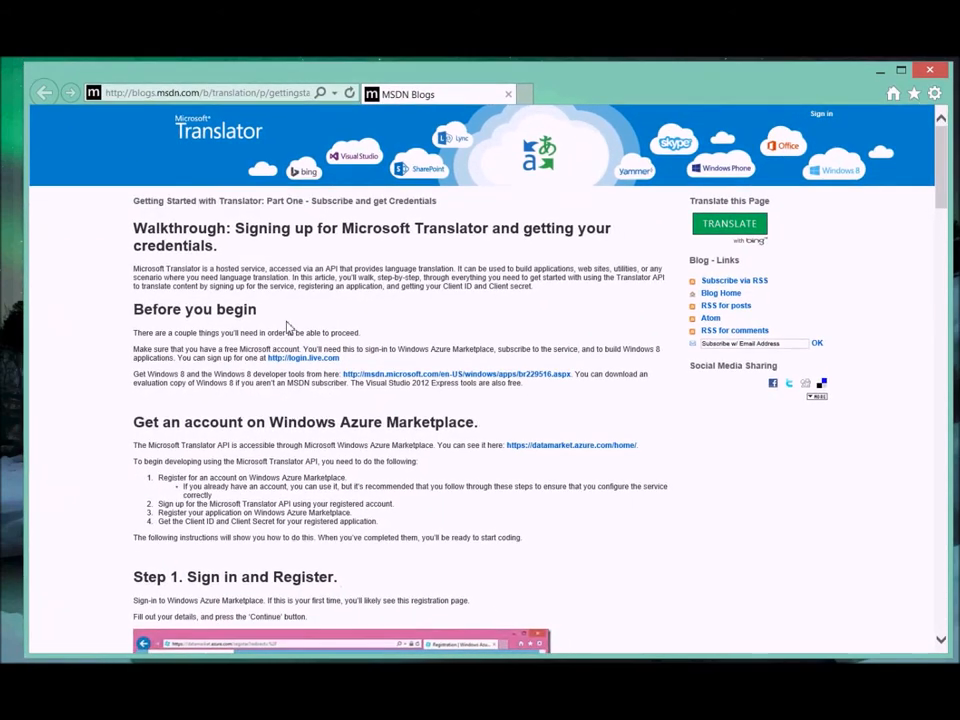
mouse_move(448, 336)
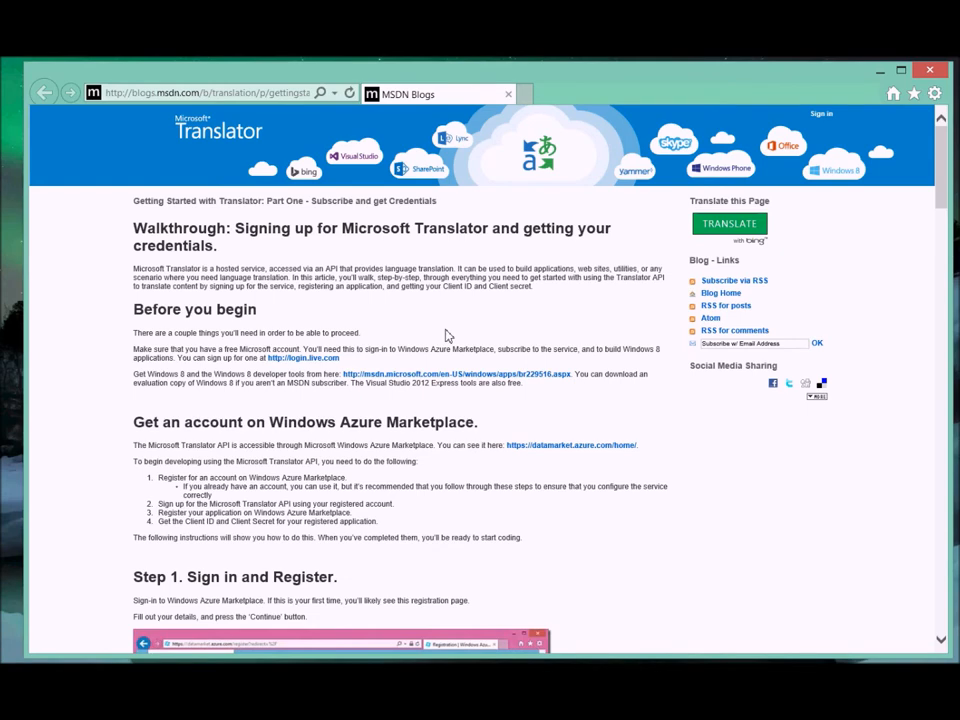
scroll(down, 3)
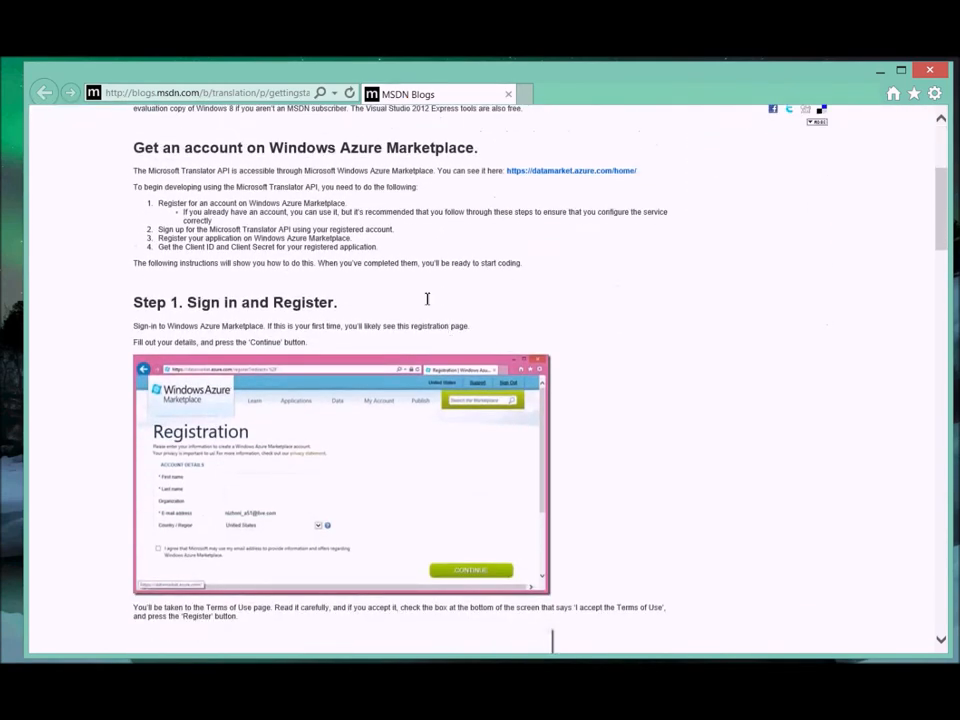
mouse_move(520, 320)
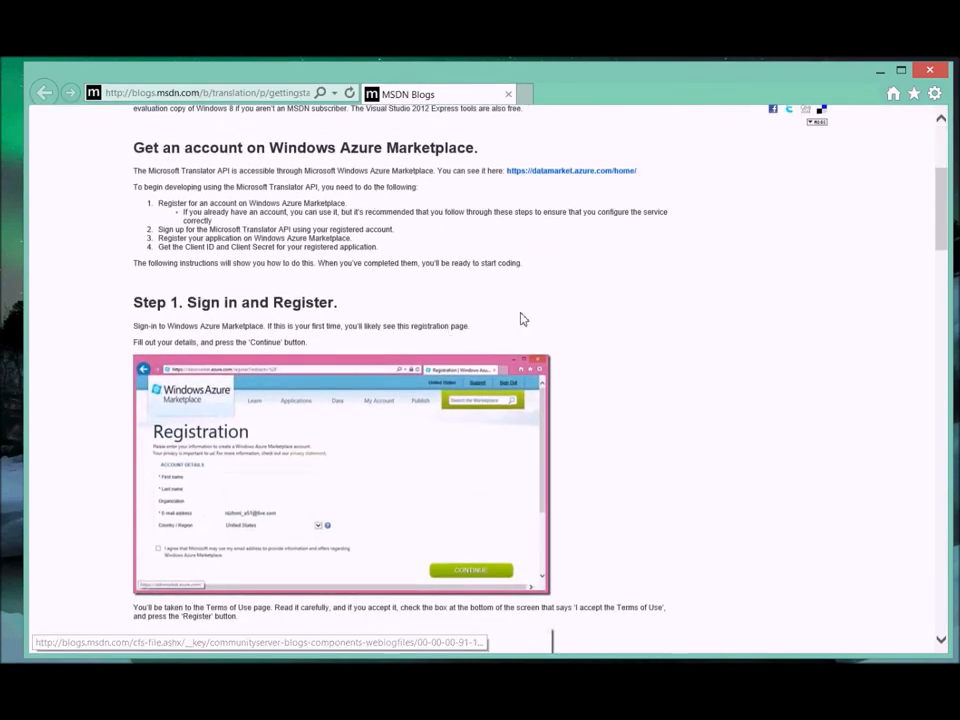
scroll(down, 3)
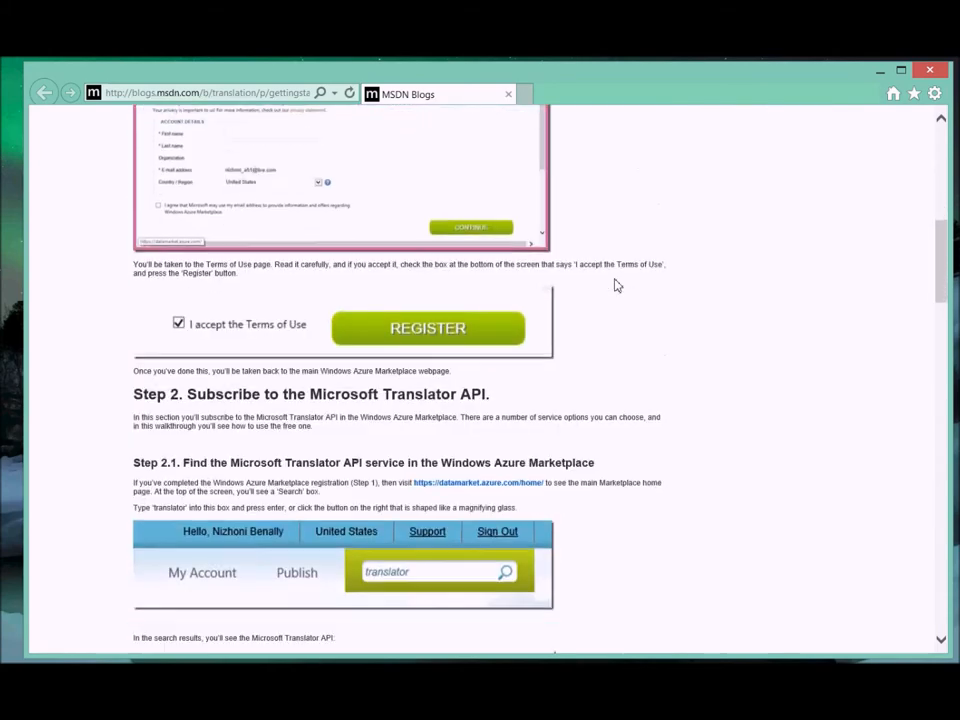
scroll(down, 3)
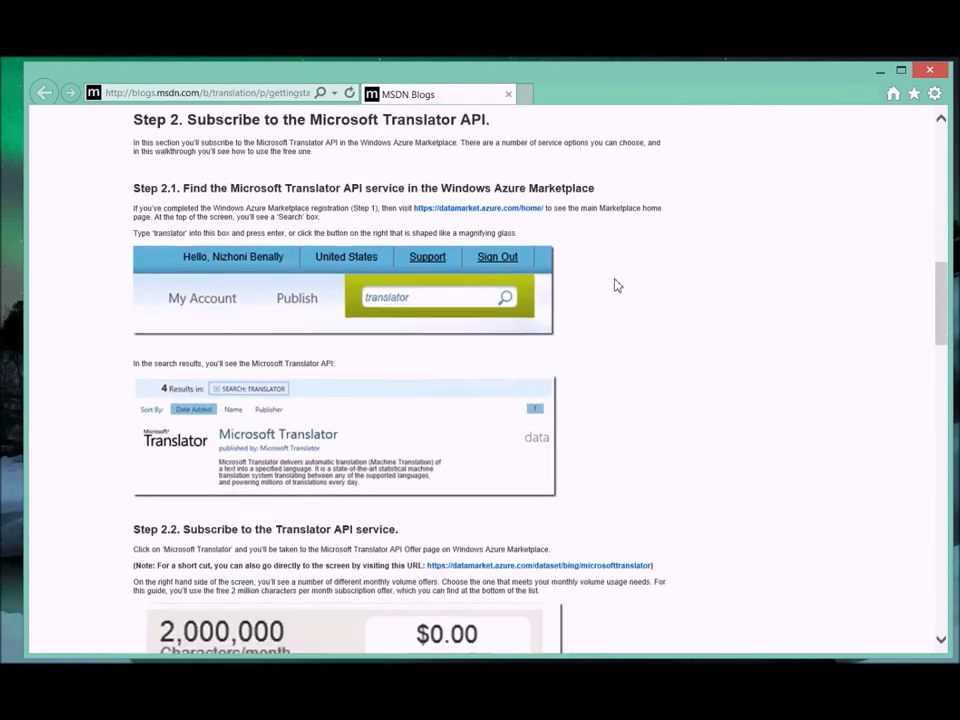
scroll(down, 3)
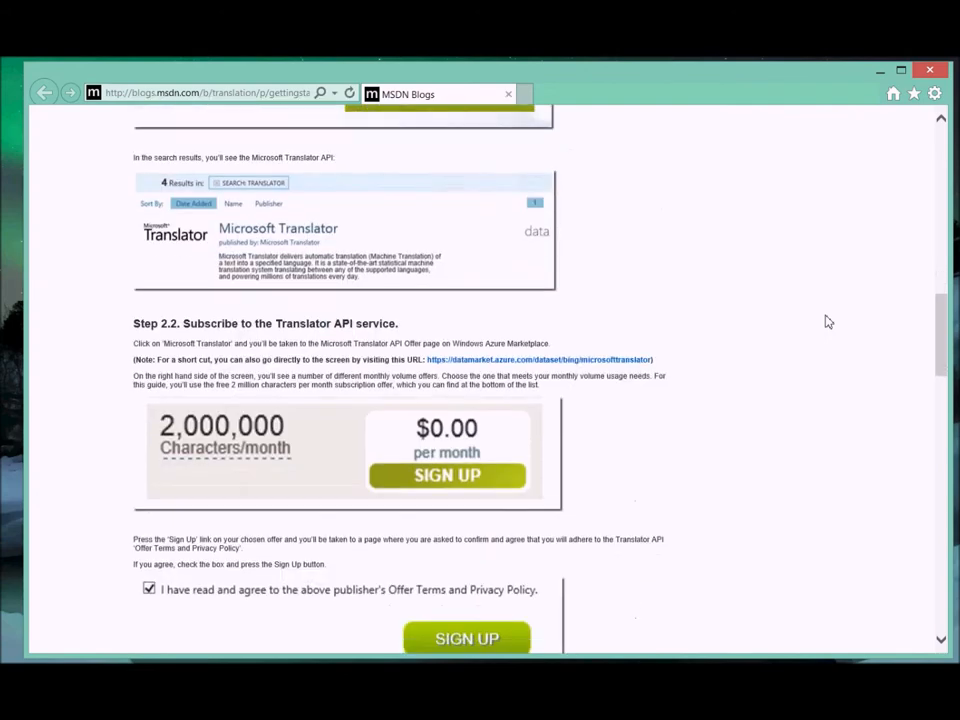
mouse_move(308, 428)
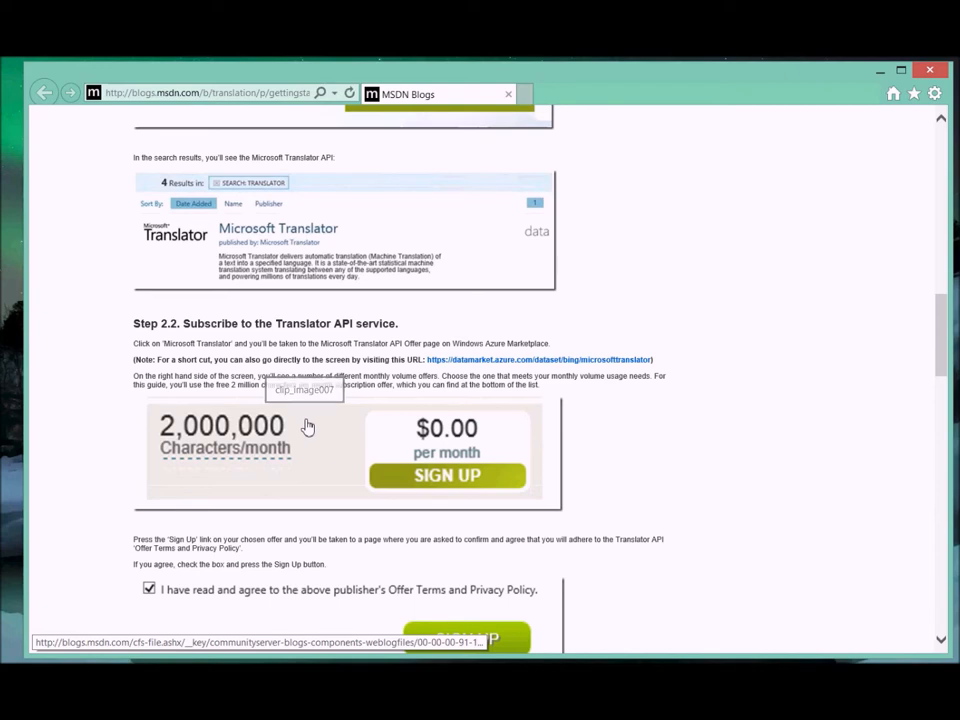
mouse_move(308, 428)
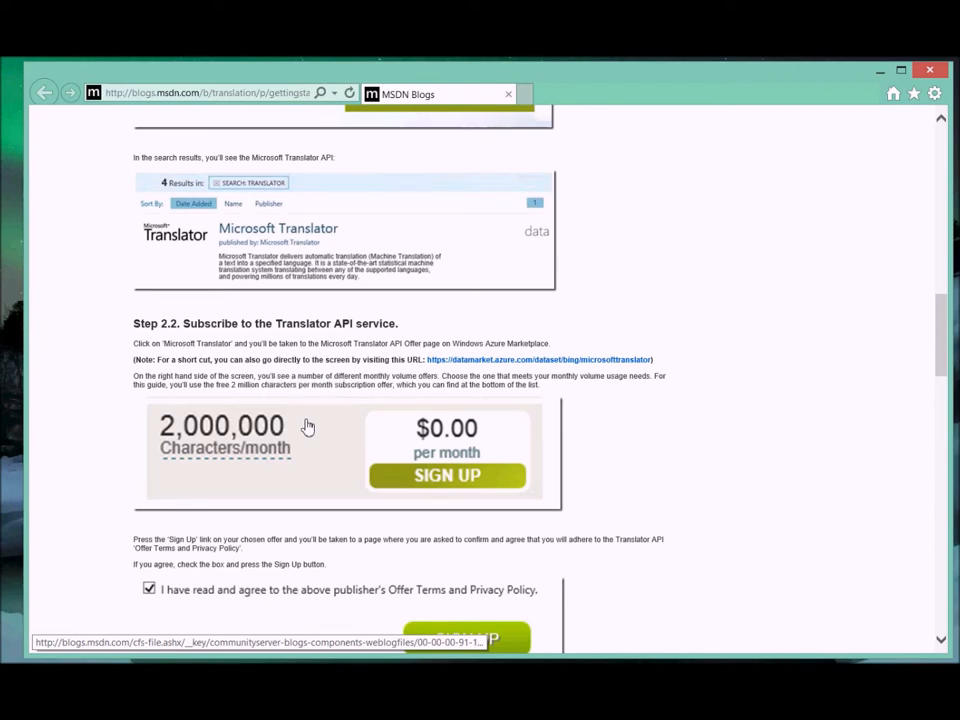
mouse_move(504, 356)
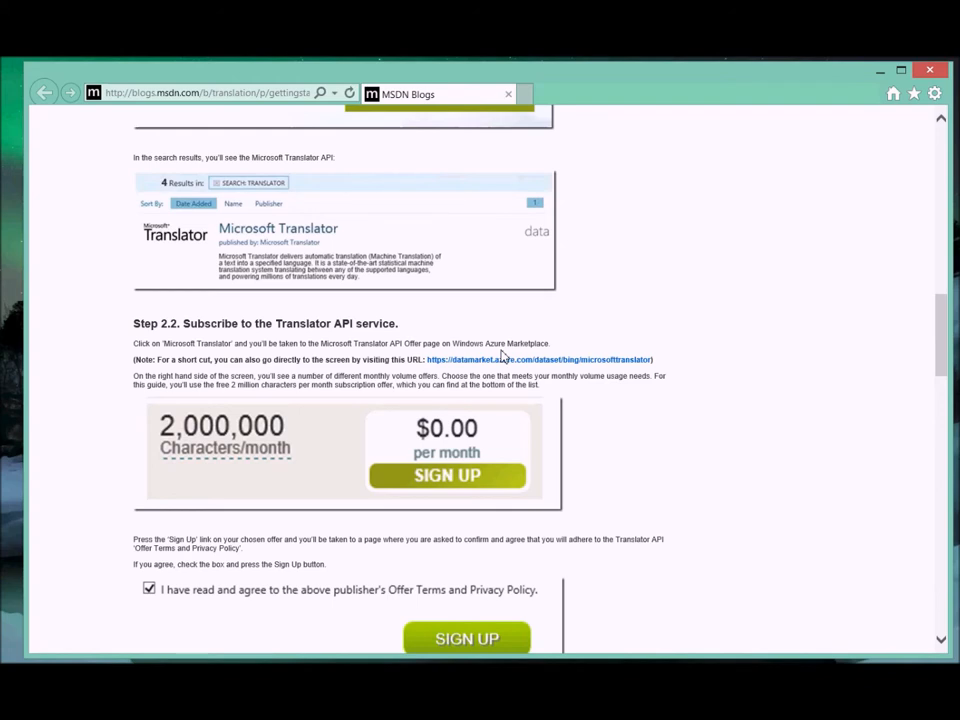
mouse_move(676, 256)
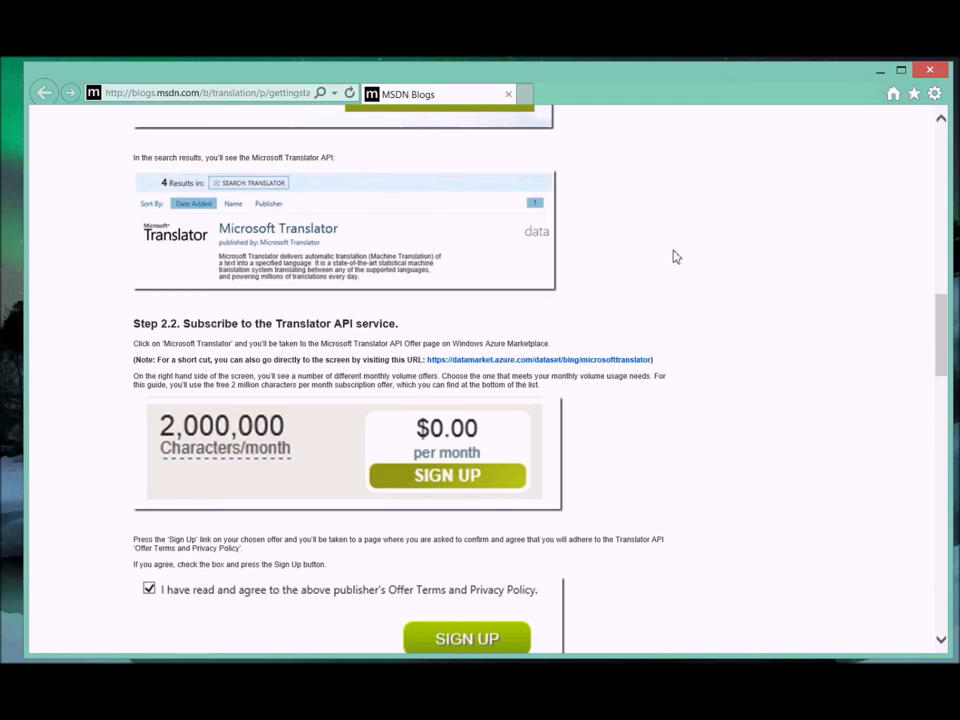
mouse_move(878, 140)
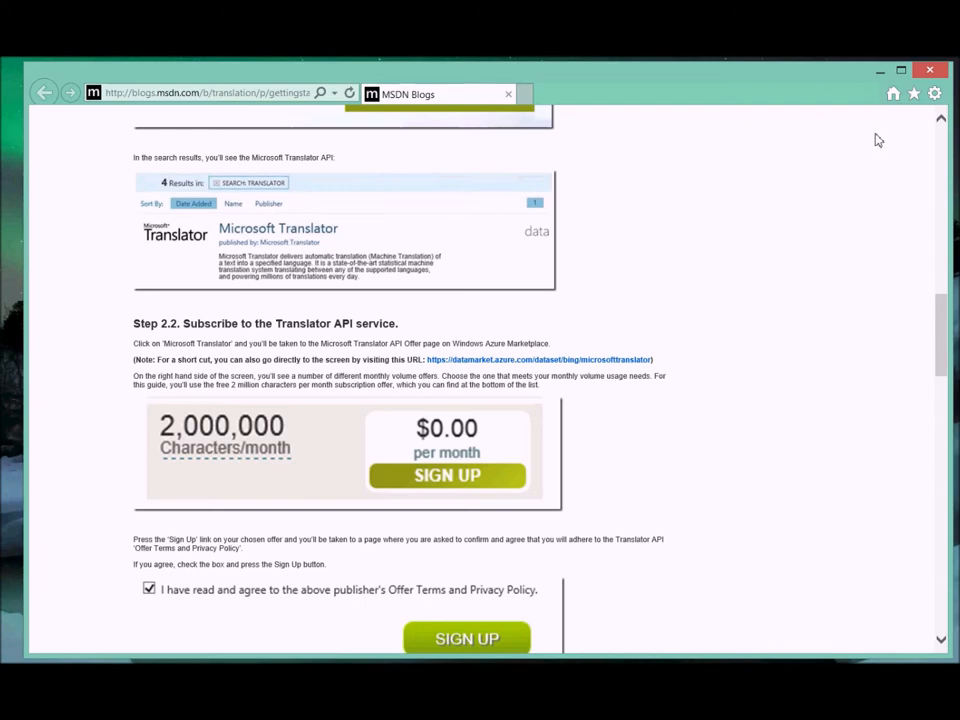
mouse_move(918, 152)
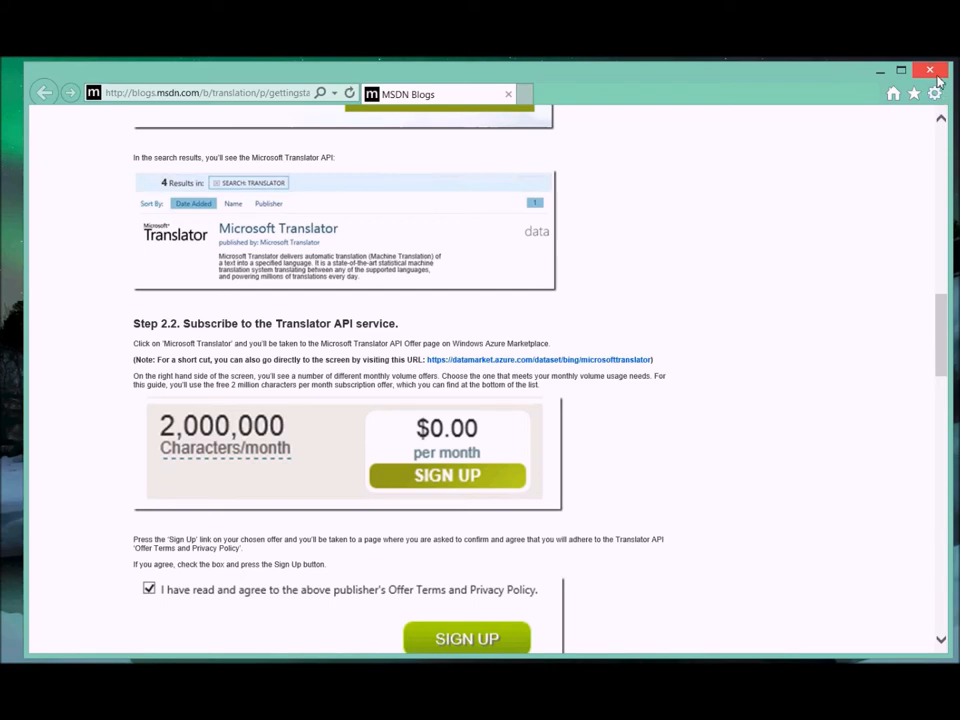
mouse_move(836, 252)
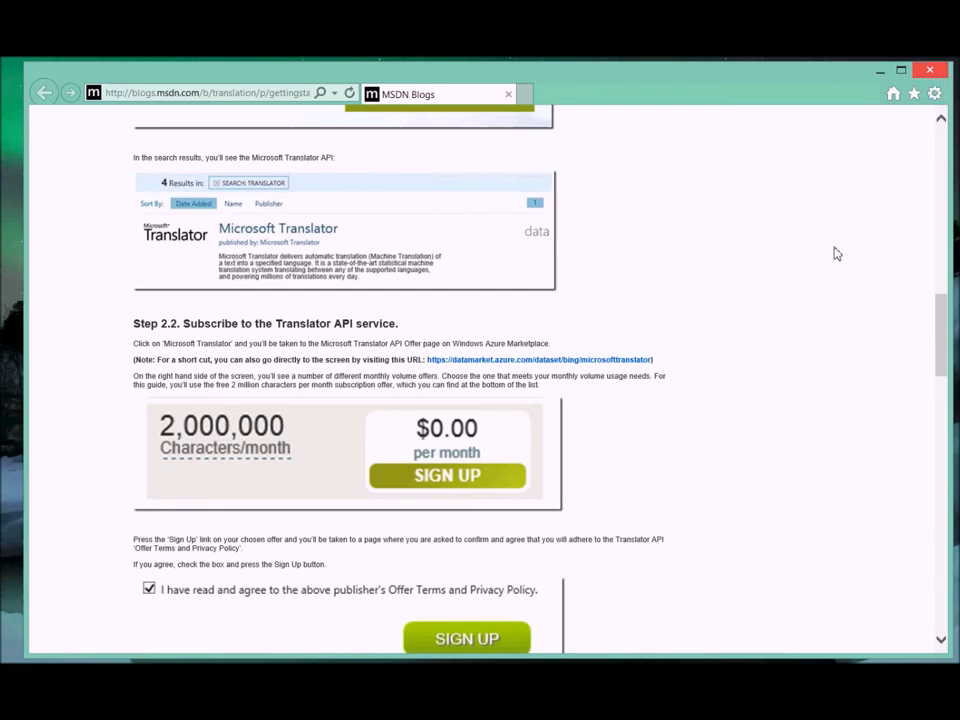
- Scroll the guide to Step 3.2 'Getting your Client ID and Client Secret'
scroll(down, 3)
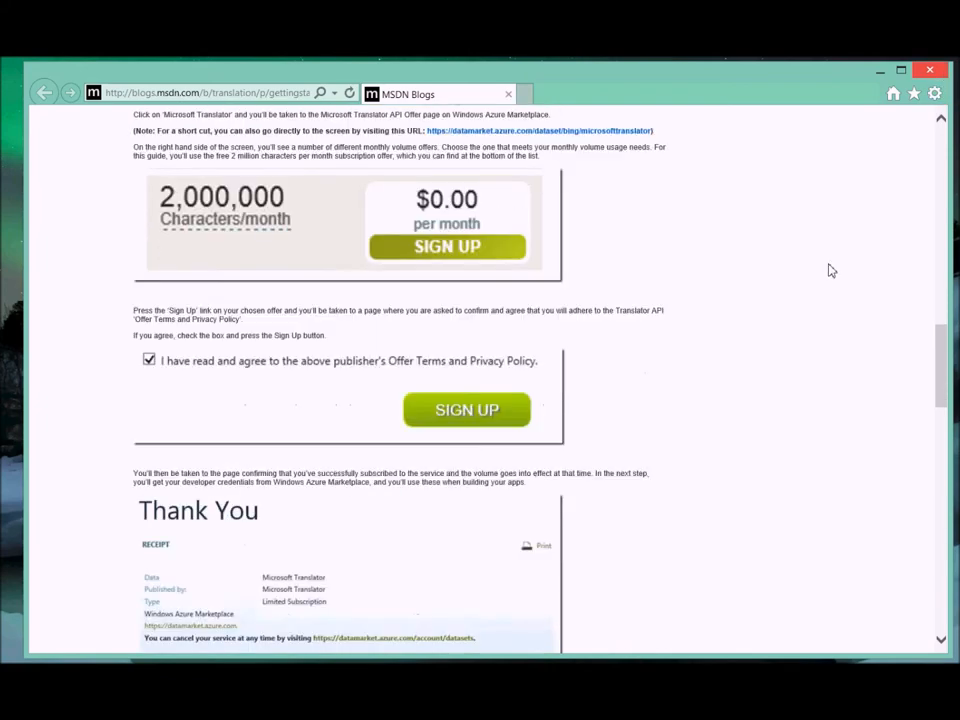
scroll(down, 3)
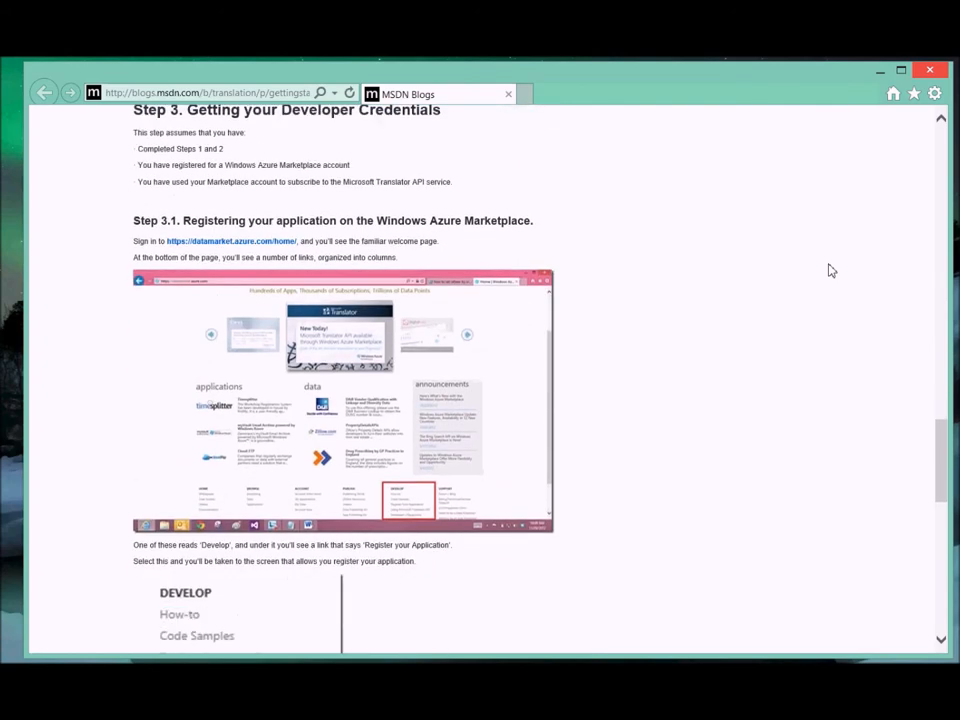
scroll(down, 3)
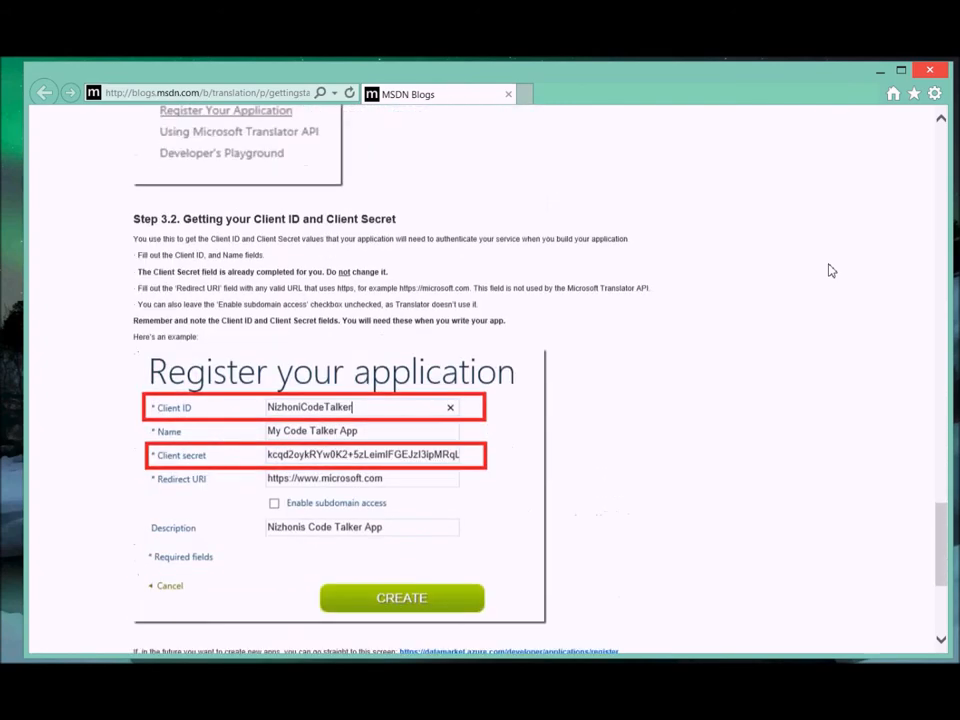
scroll(down, 3)
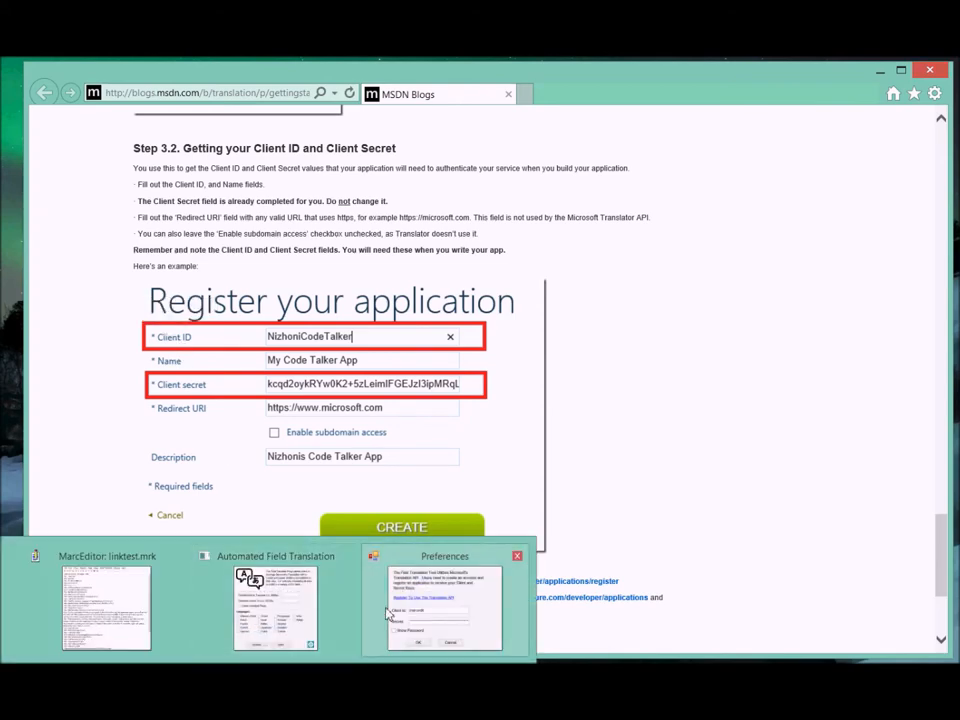
click(444, 600)
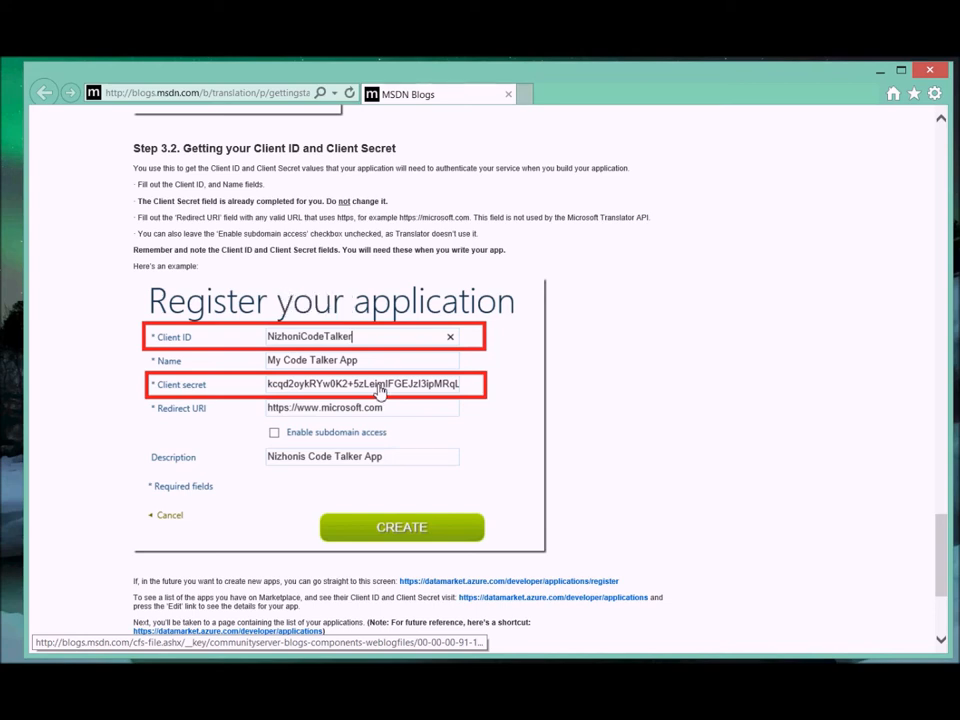
mouse_move(618, 224)
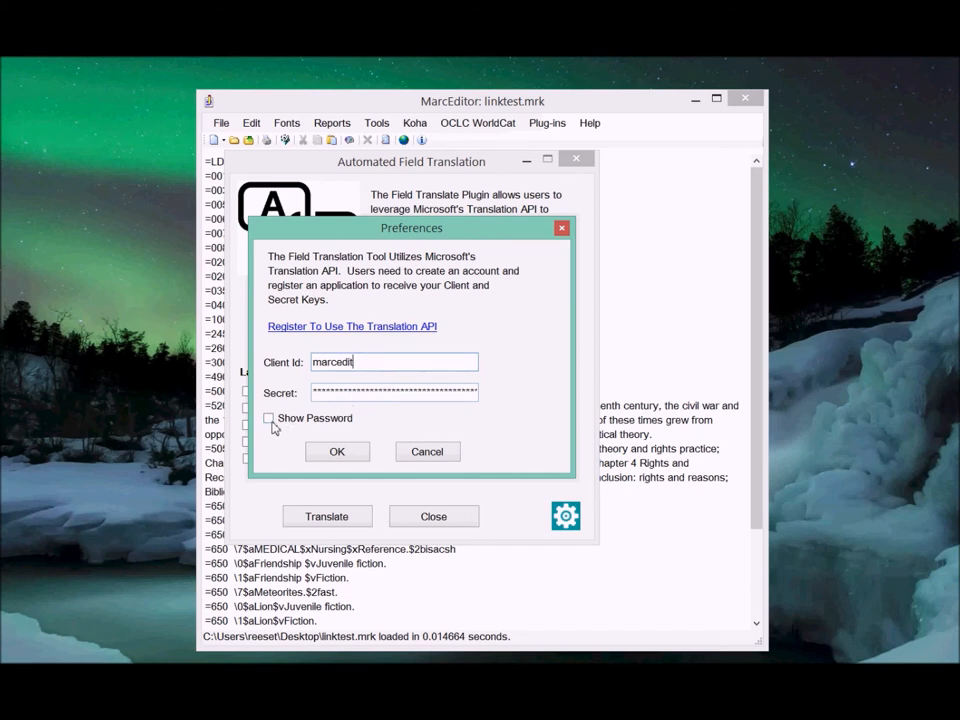
mouse_move(530, 404)
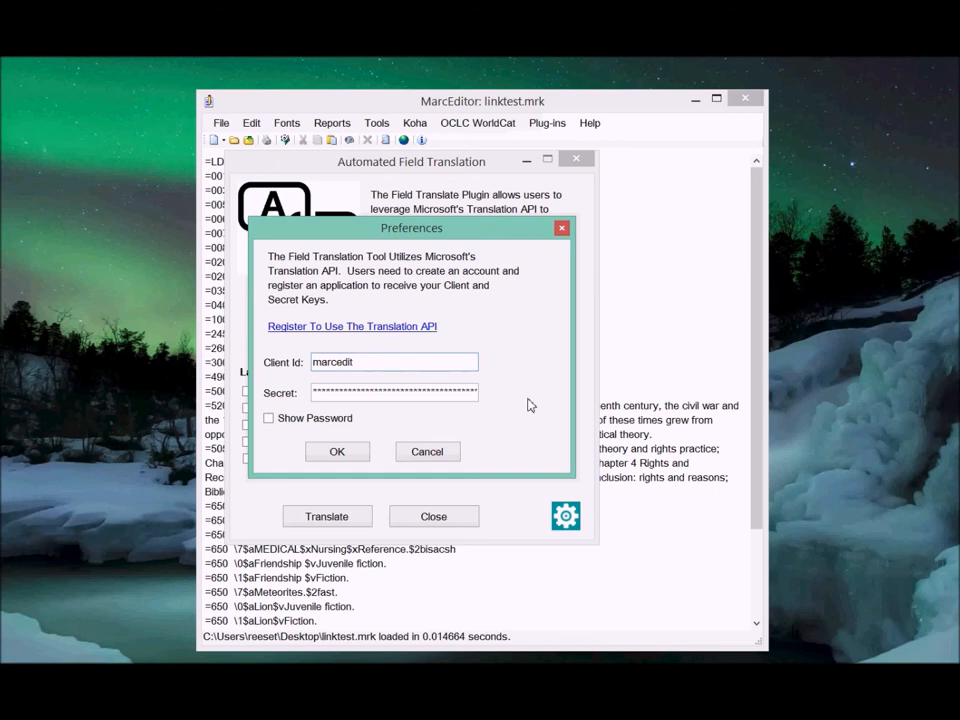
mouse_move(428, 452)
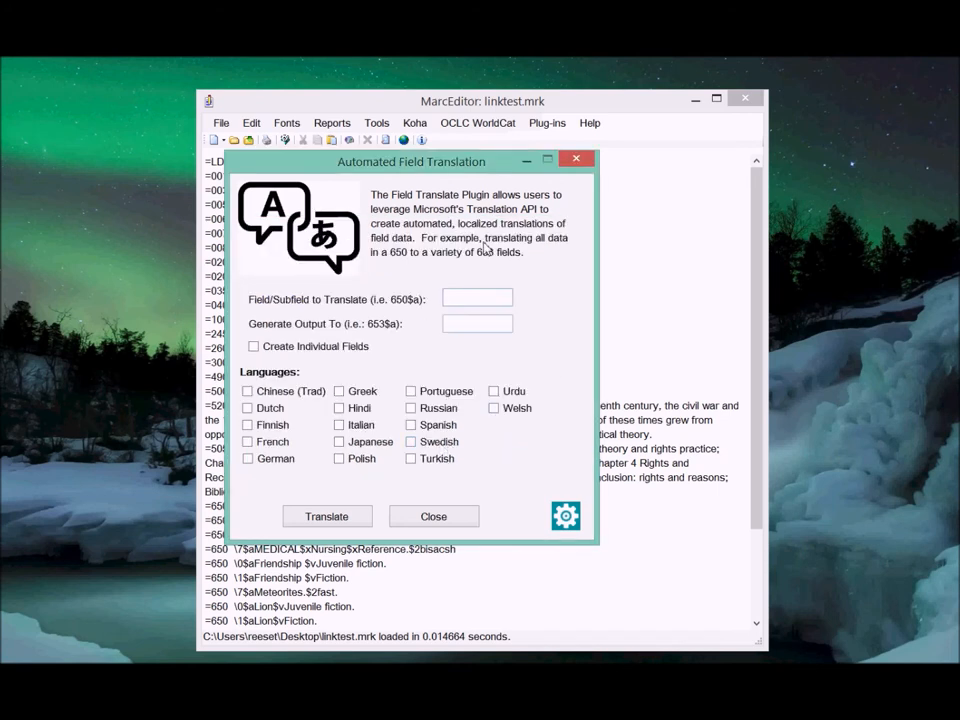
- Enter 650$a as the field to translate and 653$a as the output field
drag(412, 160, 508, 150)
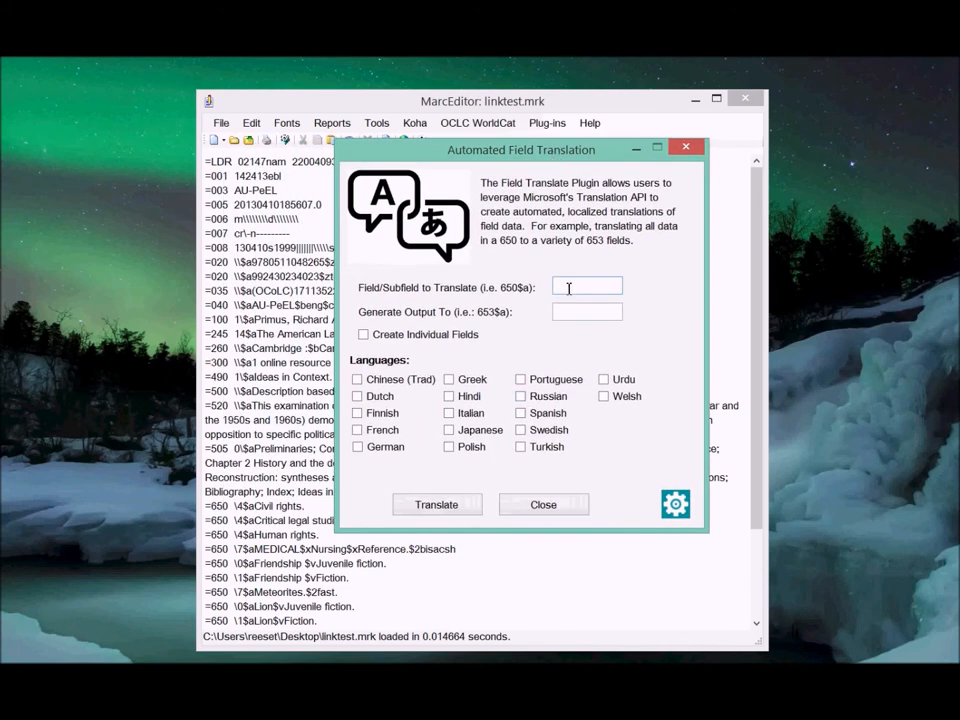
text(650$a)
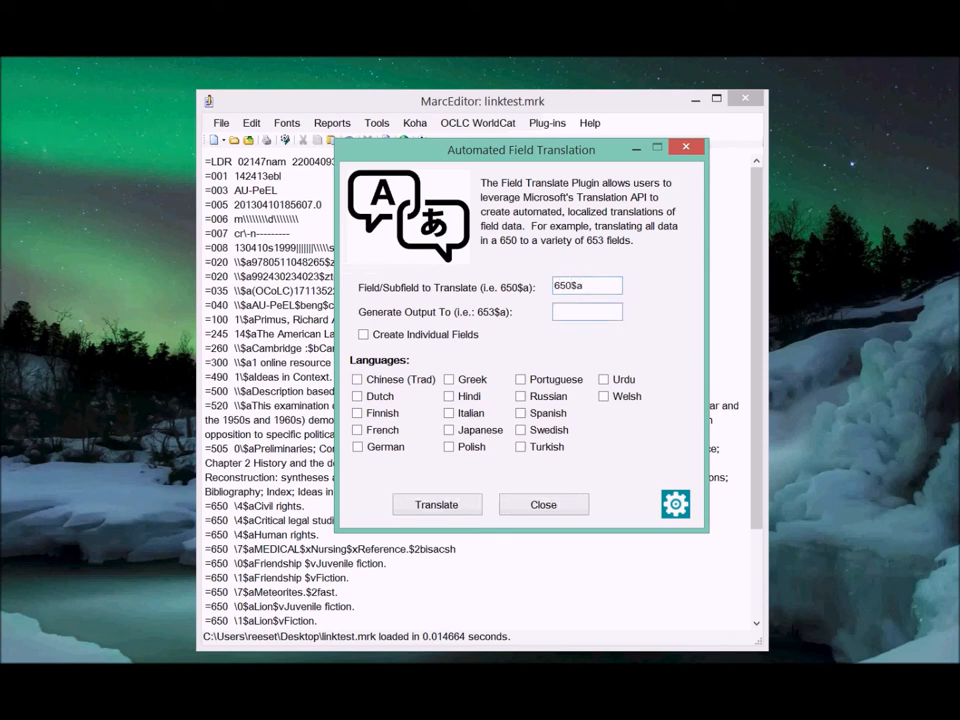
text(653)
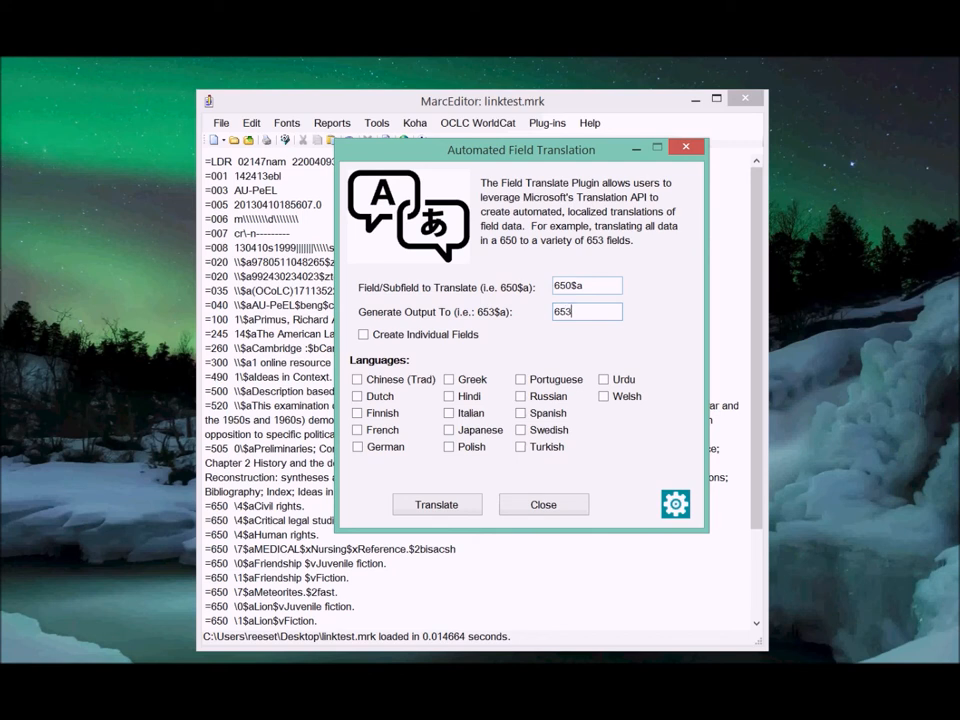
text($a)
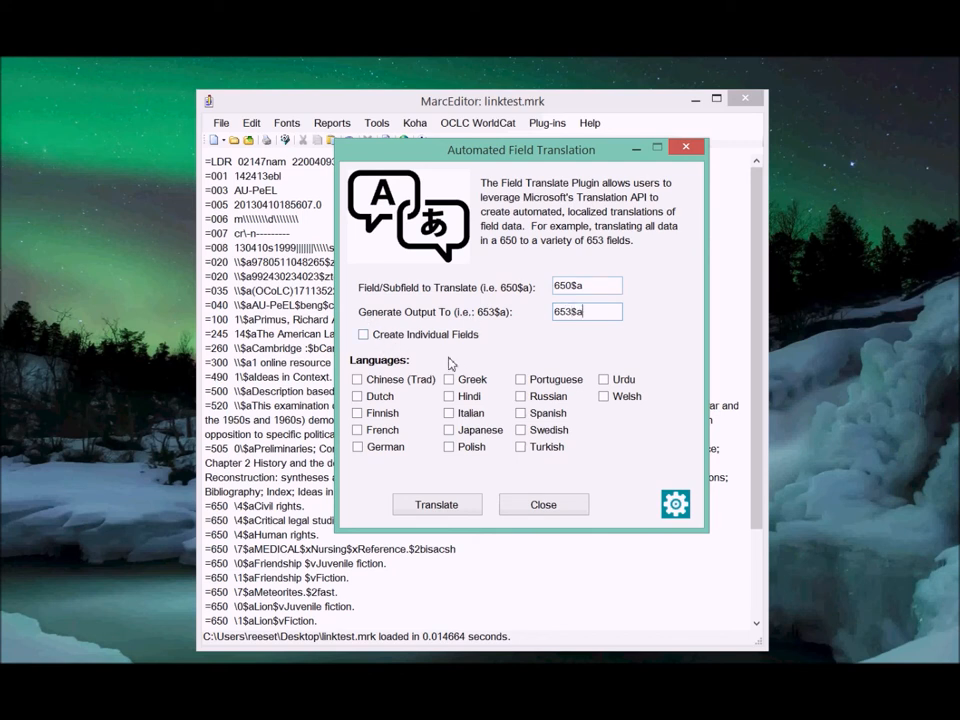
mouse_move(456, 368)
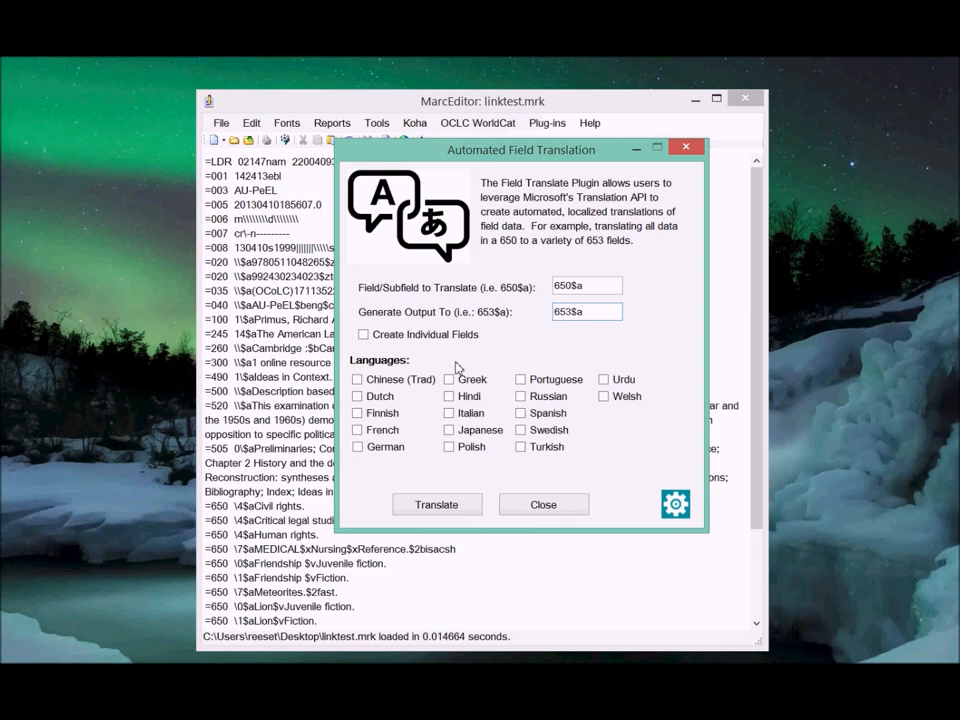
mouse_move(400, 408)
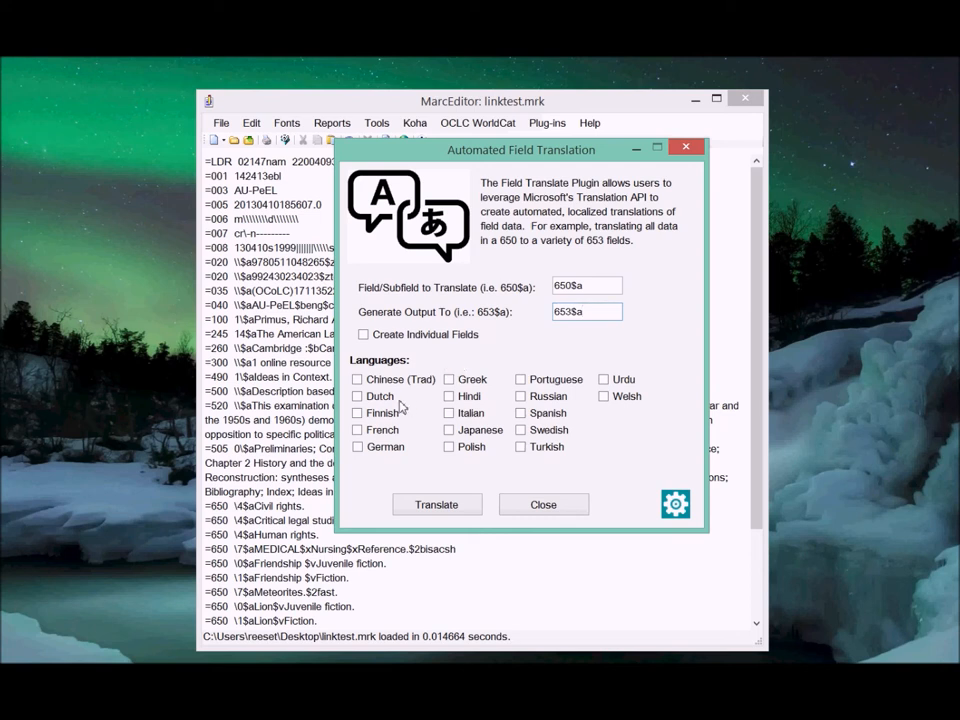
- Tick Dutch, Finnish, French, German, Hindi, Russian and Spanish, then run the translation
click(356, 412)
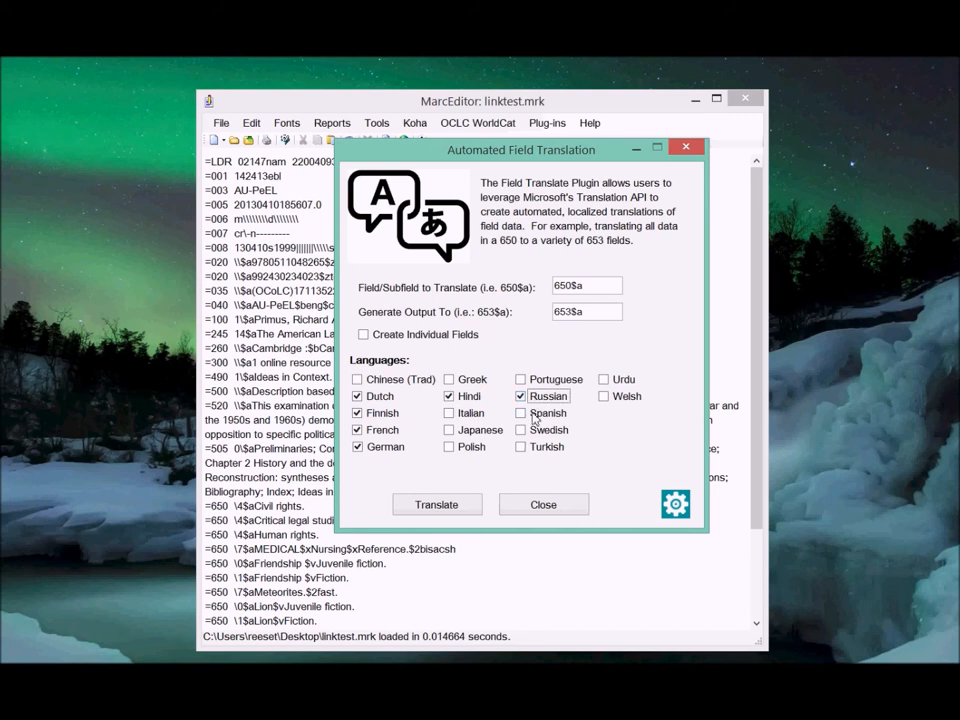
click(436, 504)
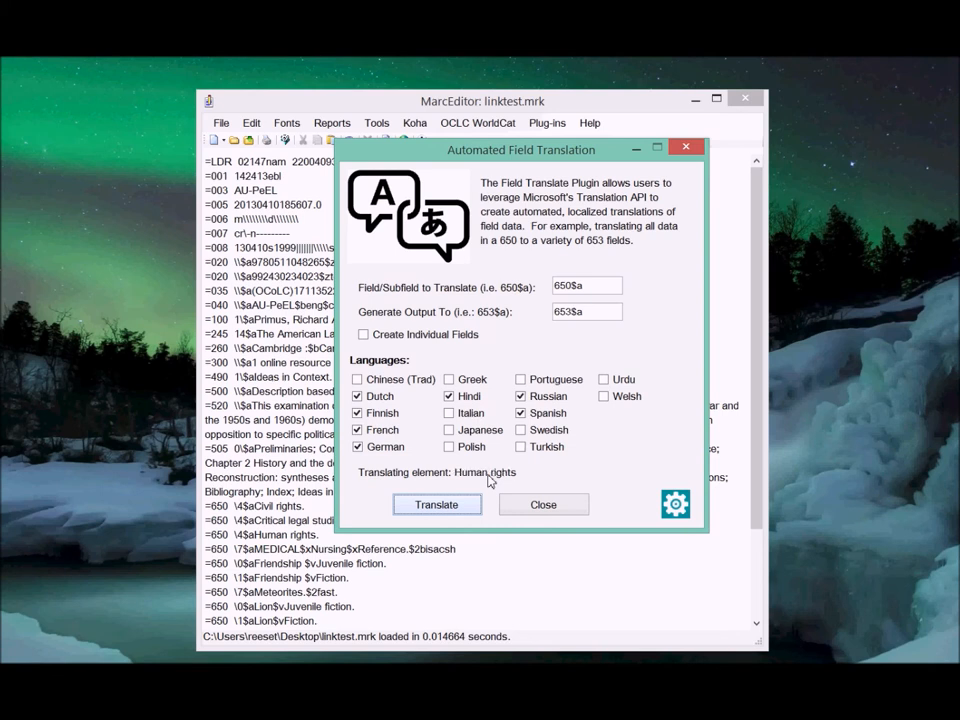
click(436, 504)
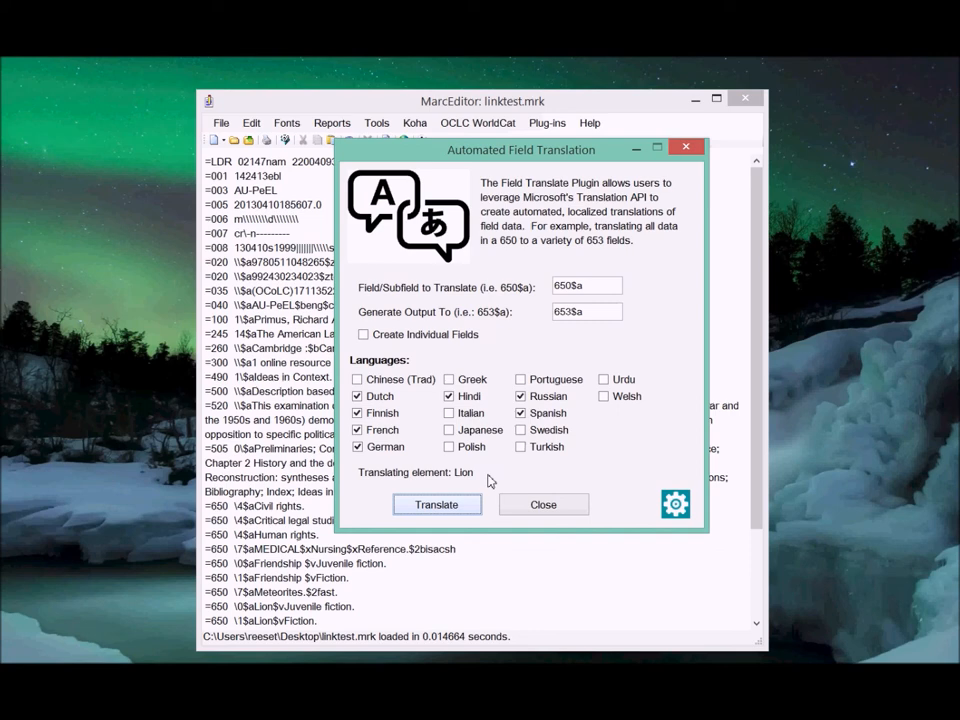
click(436, 504)
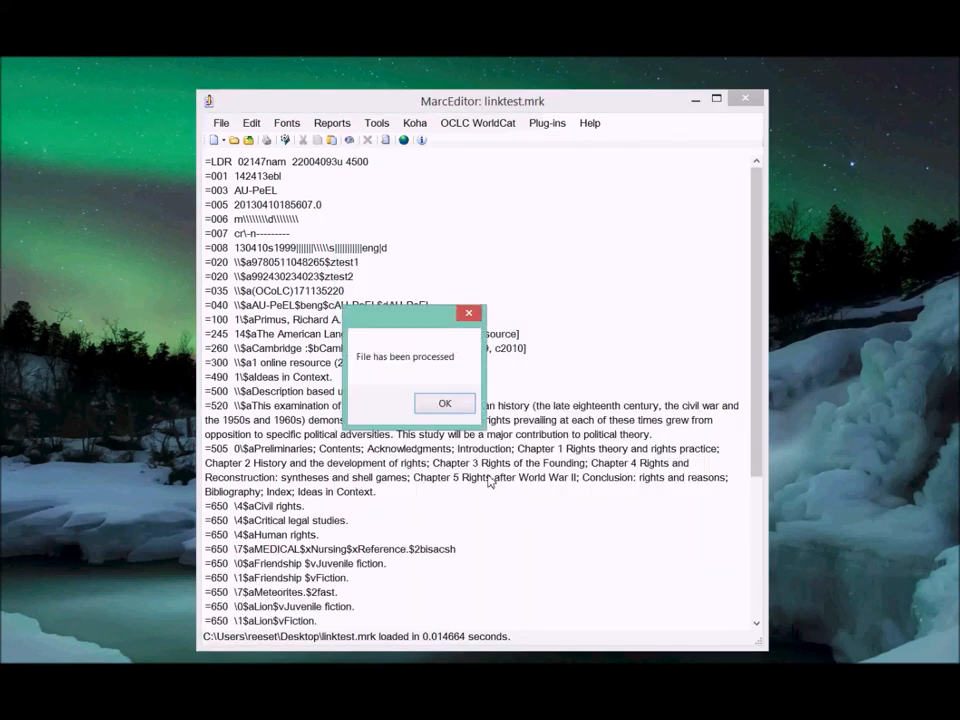
- Dismiss the 'File has been processed' notice and scroll to the new 653 field with the translations
click(444, 404)
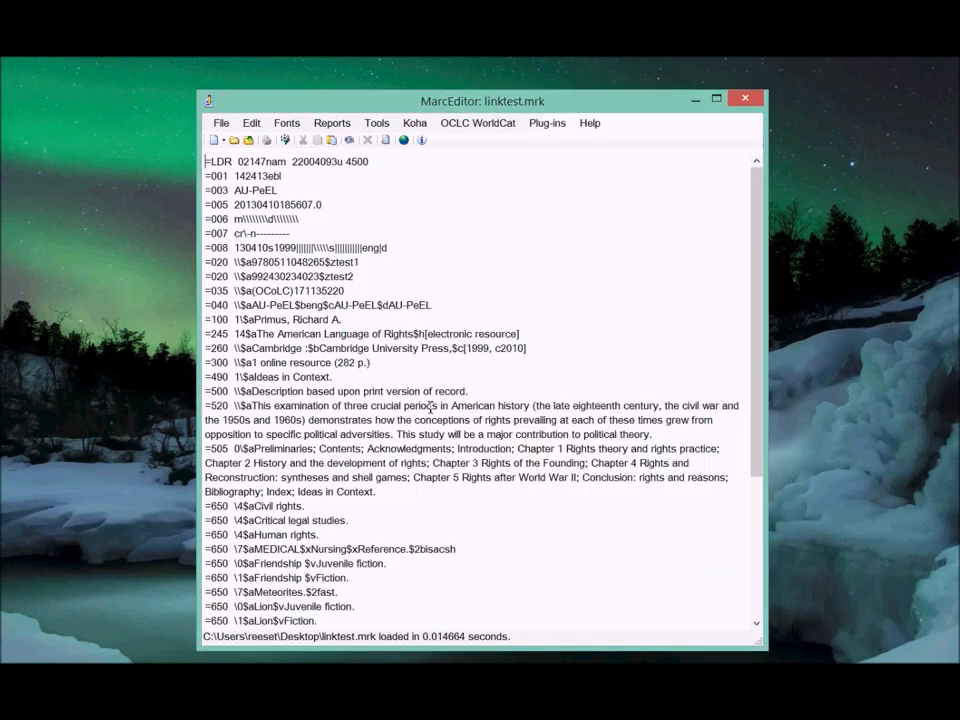
scroll(down, 3)
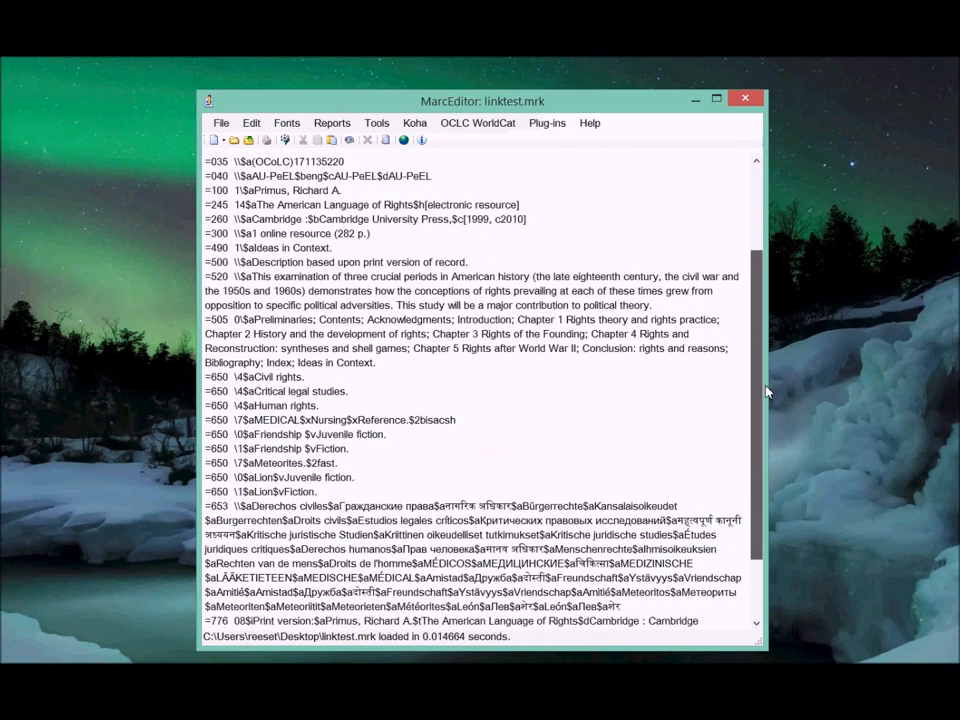
scroll(down, 3)
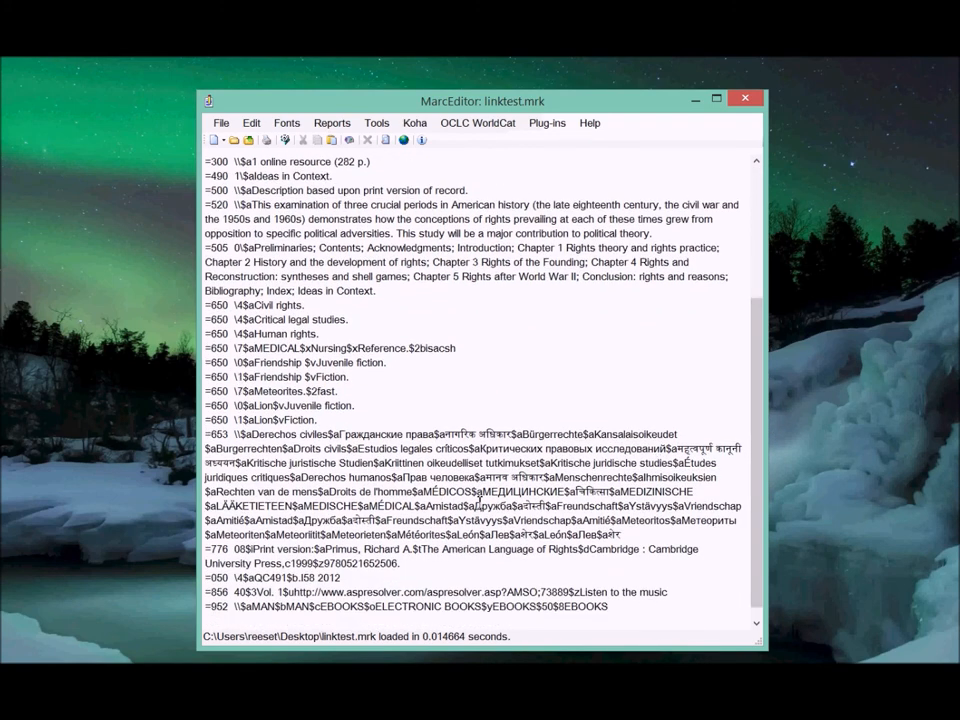